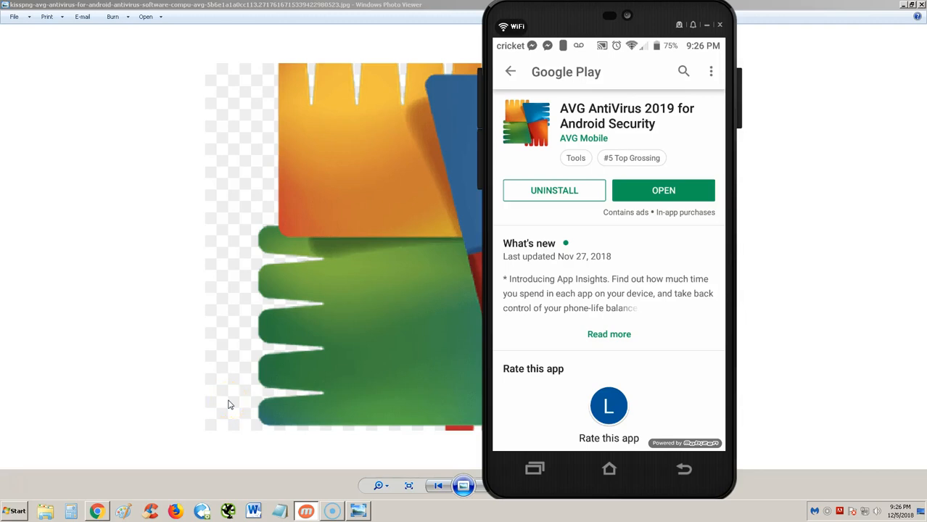
Step: Swipe back and forth through the AVG AntiVirus welcome intro slides
scroll("up", 3)
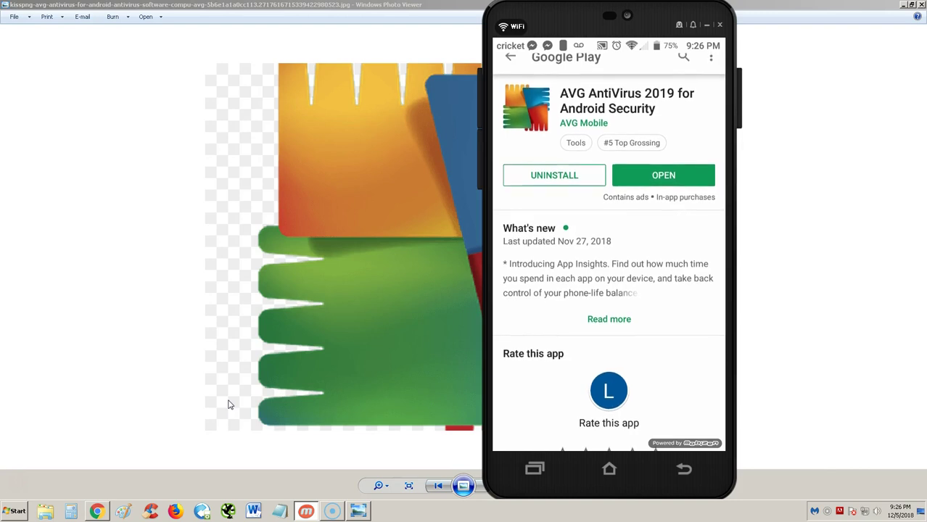
scroll("up", 3)
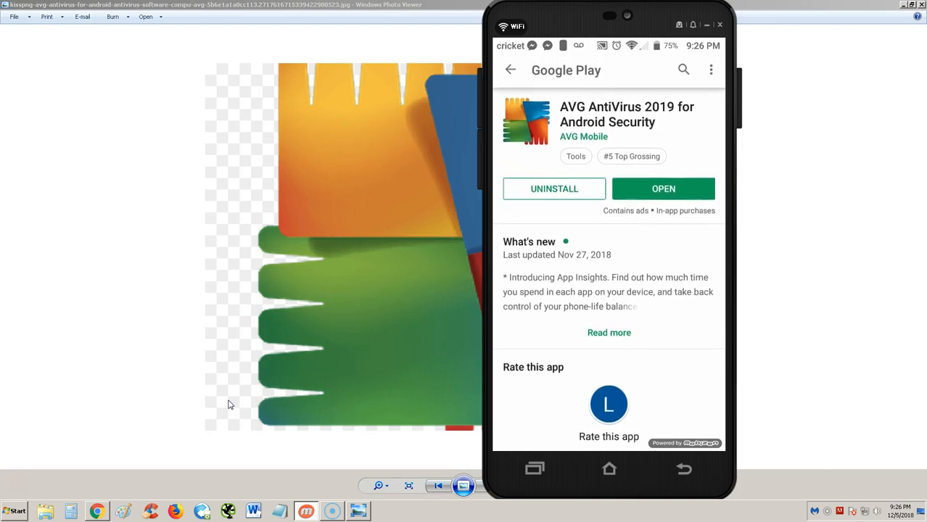
scroll("up", 3)
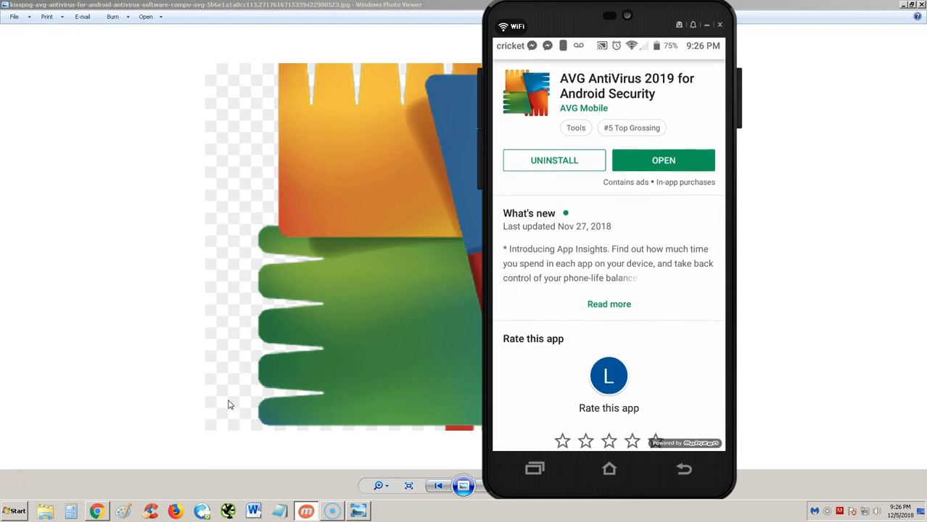
scroll("up", 3)
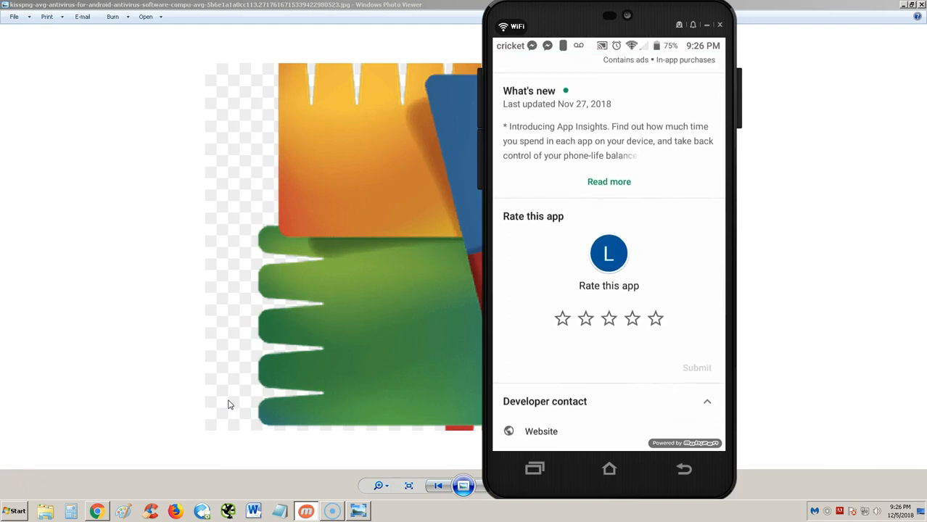
scroll("down", 3)
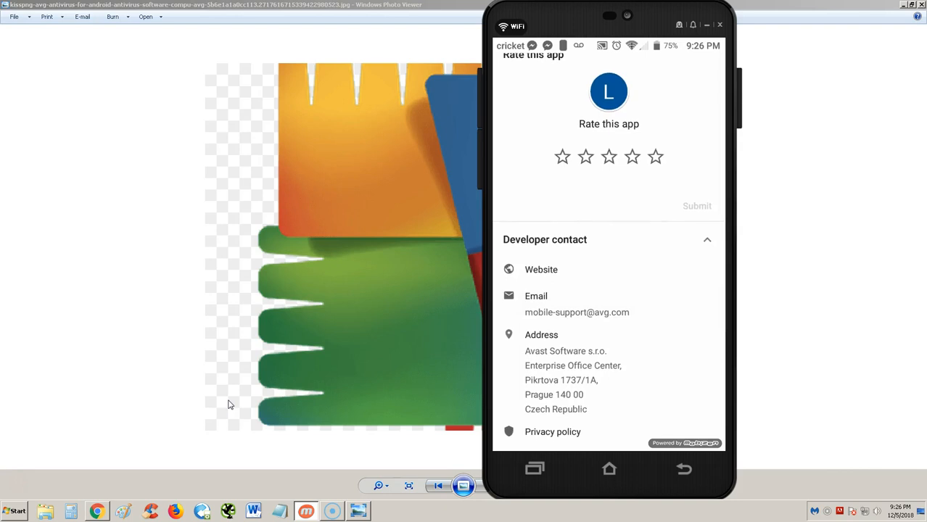
scroll("down", 3)
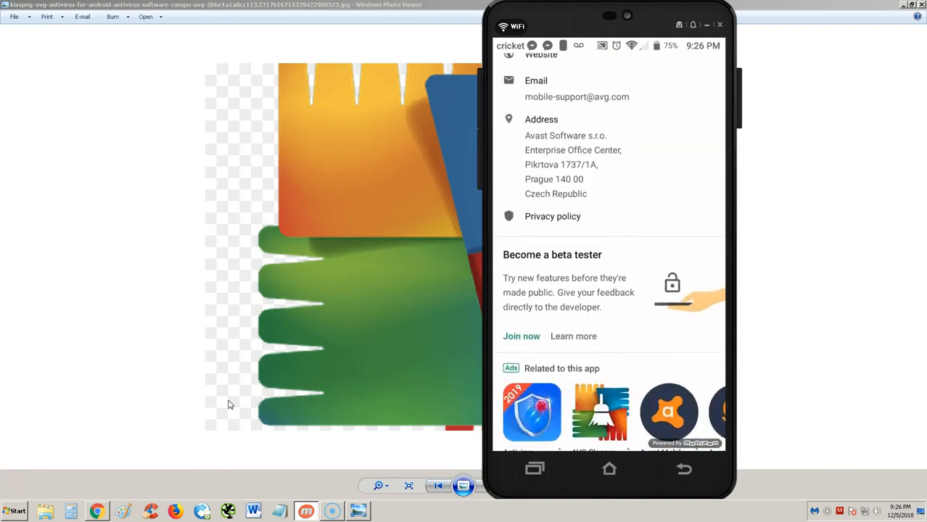
scroll("up", 3)
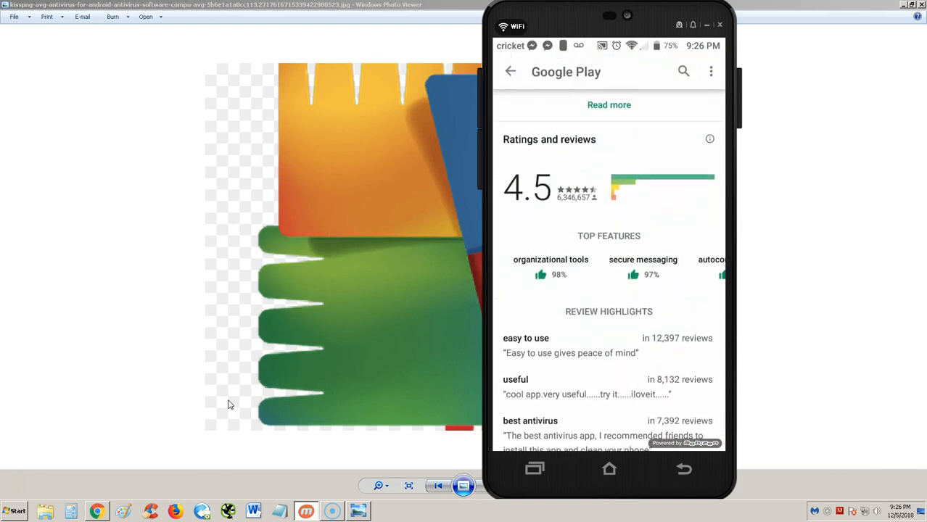
scroll("down", 3)
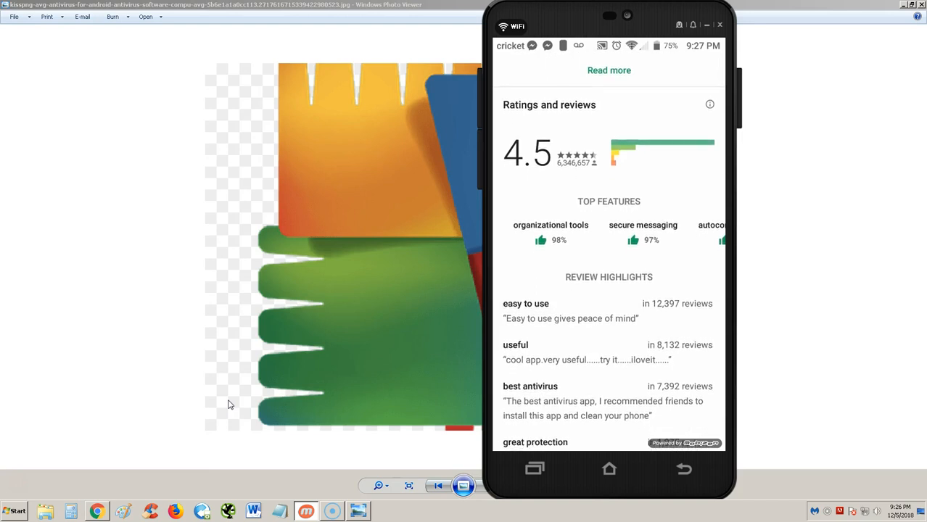
scroll("down", 3)
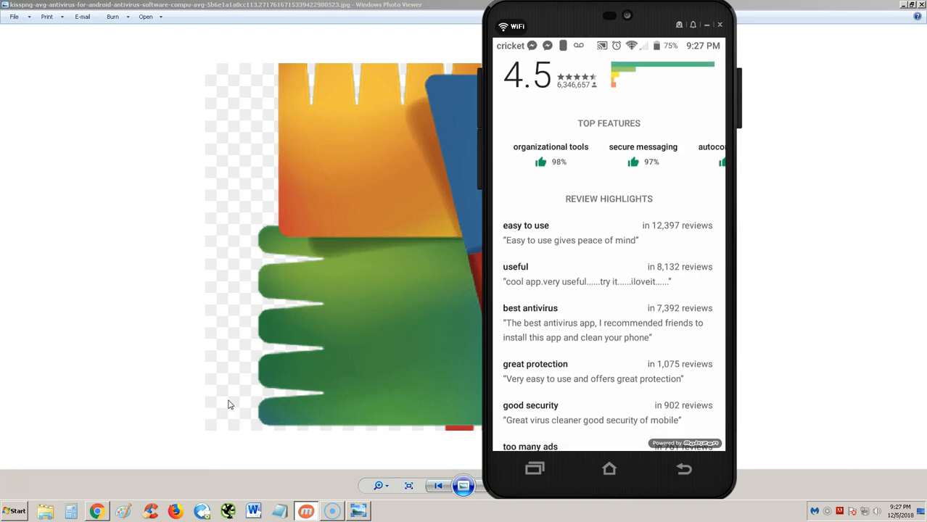
scroll("up", 3)
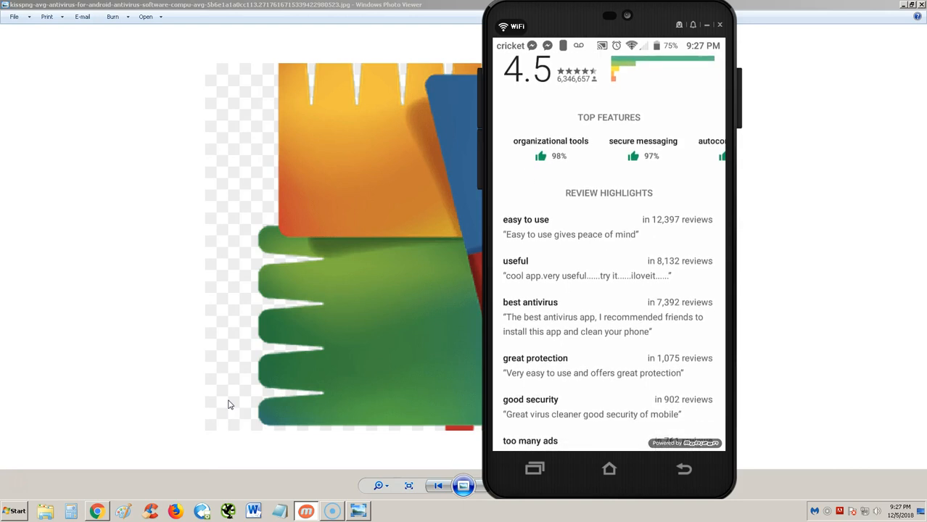
scroll("down", 3)
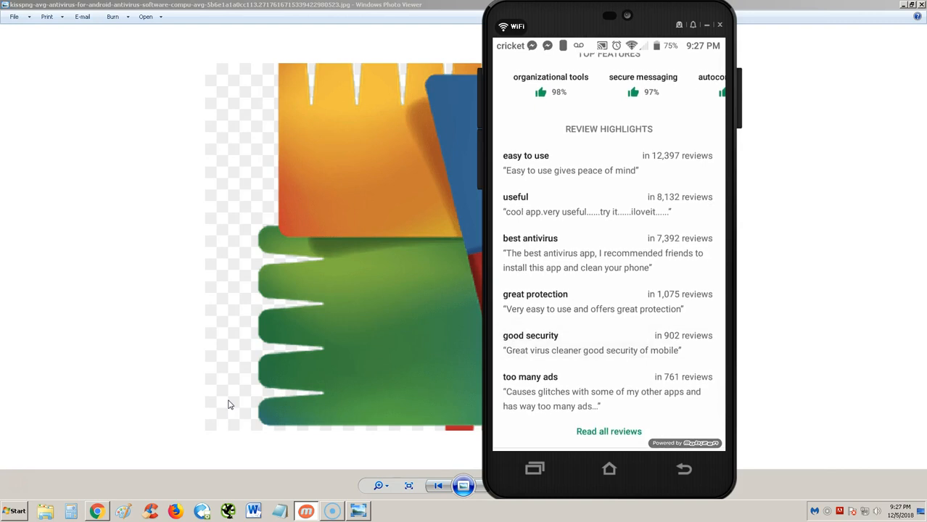
scroll("down", 3)
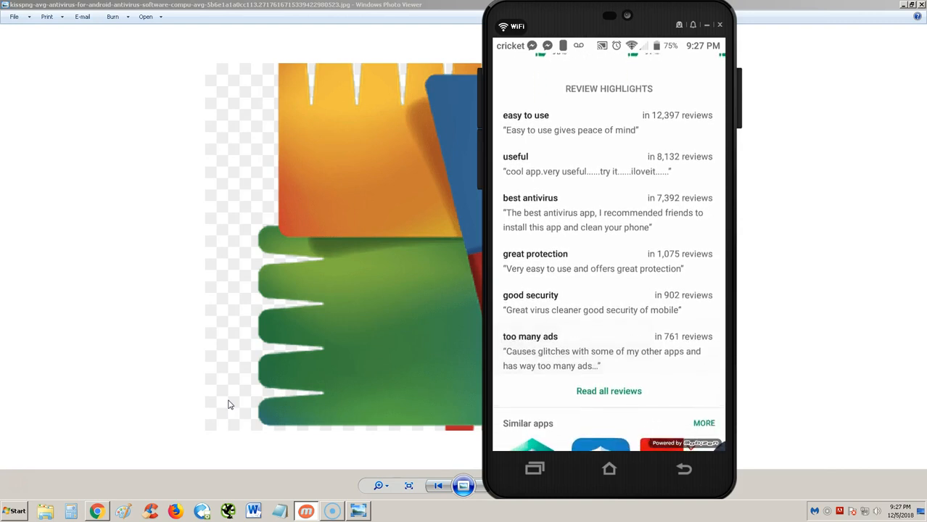
scroll("up", 3)
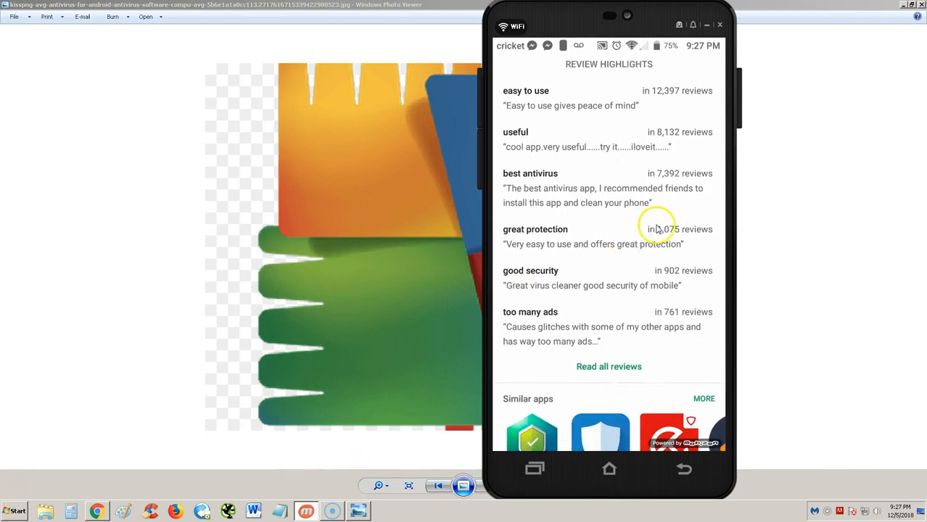
scroll("up", 3)
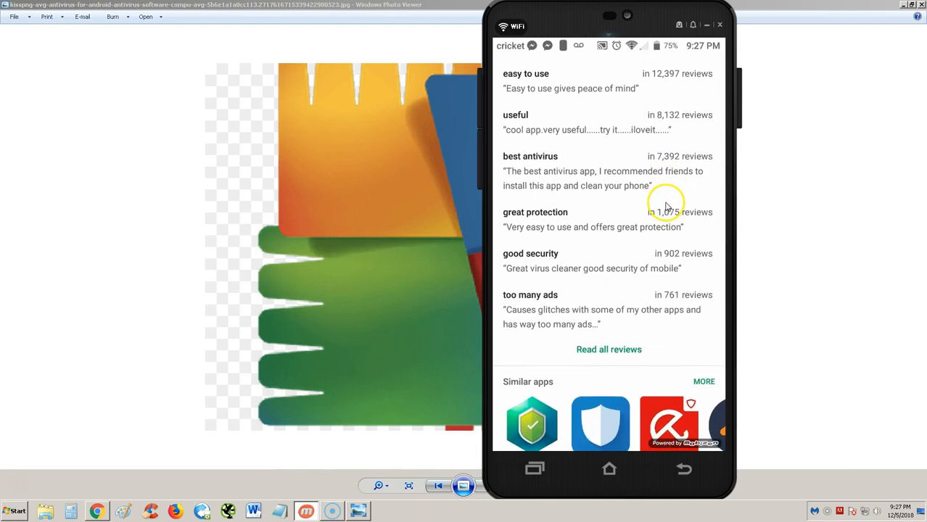
scroll("down", 3)
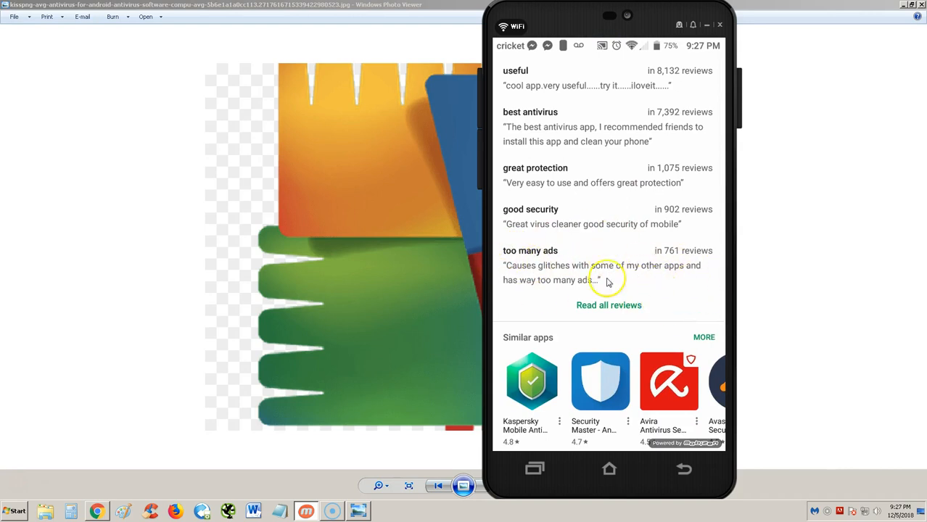
scroll("down", 3)
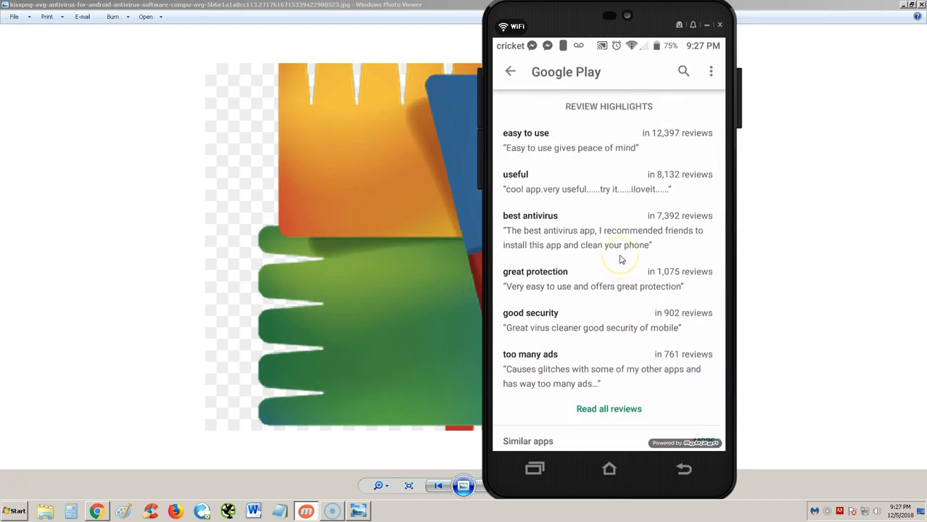
scroll("up", 3)
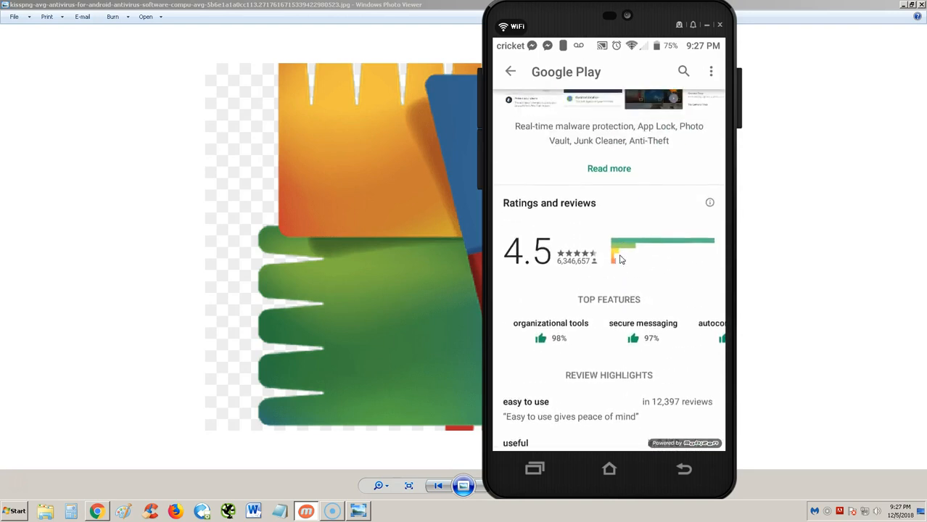
scroll("up", 3)
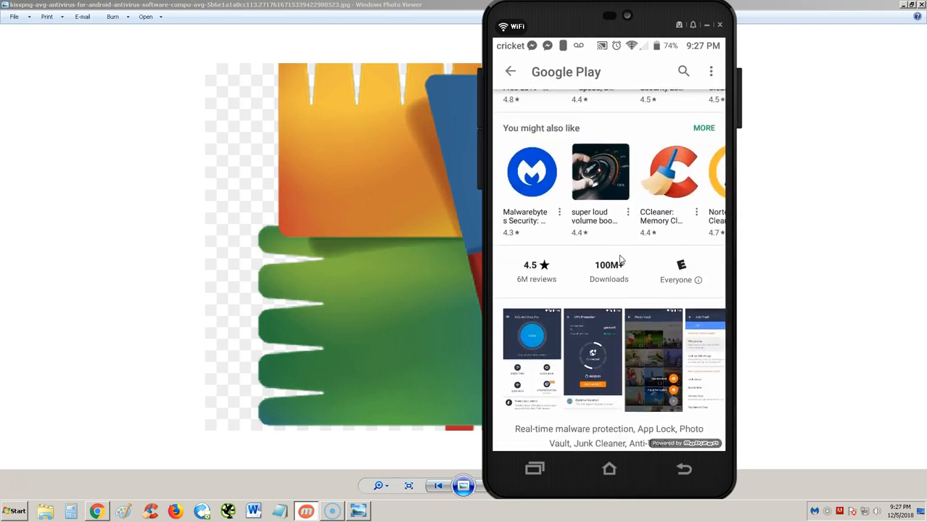
scroll("down", 3)
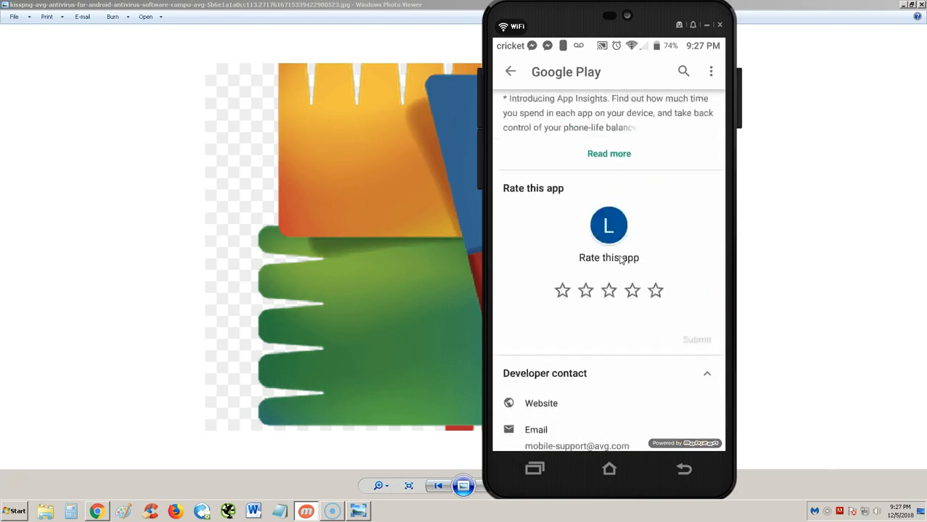
scroll("up", 3)
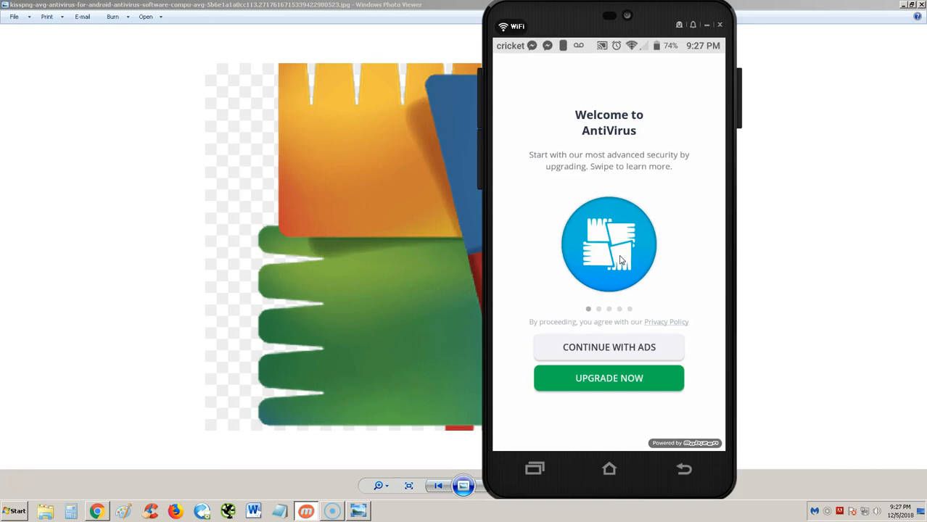
mouse_move(780, 250)
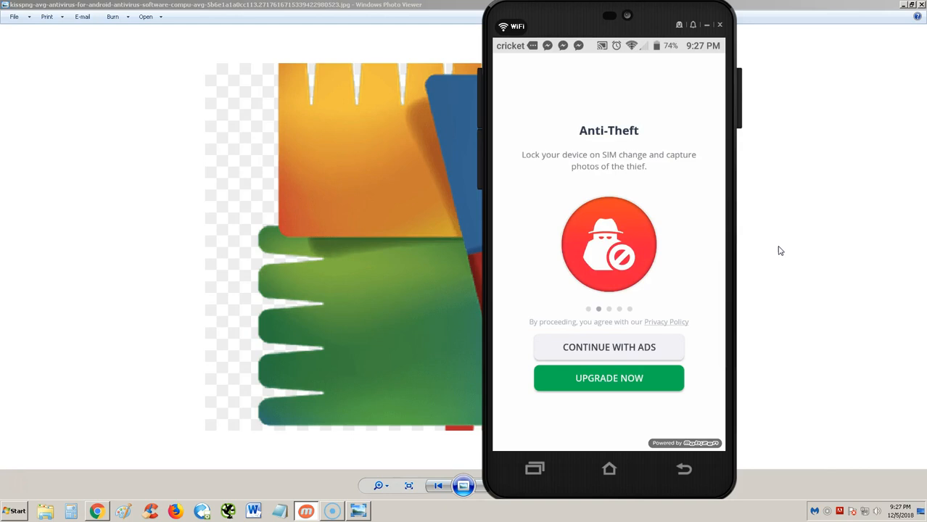
Step: Choose Continue with ads to skip the upgrade and reach the dashboard
left_click(609, 347)
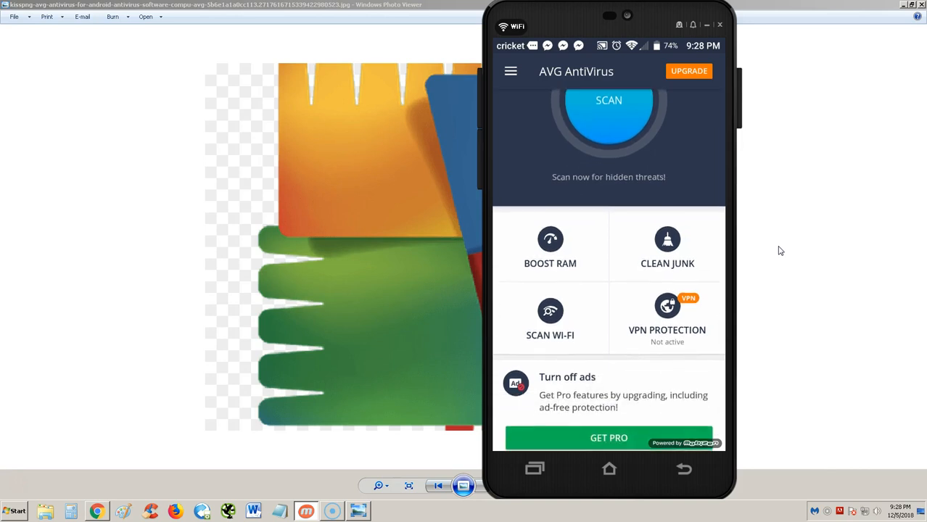
Step: Start a device scan from the dashboard's SCAN button
scroll("up", 3)
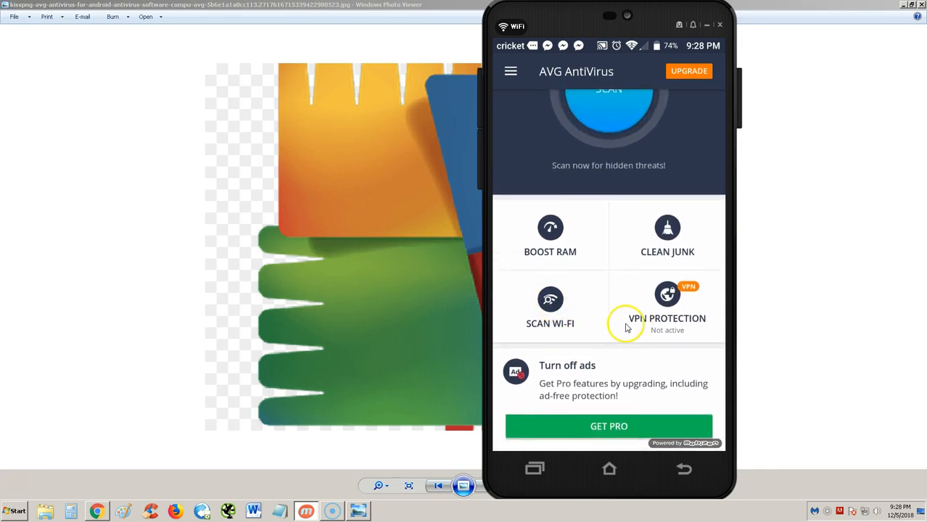
mouse_move(597, 322)
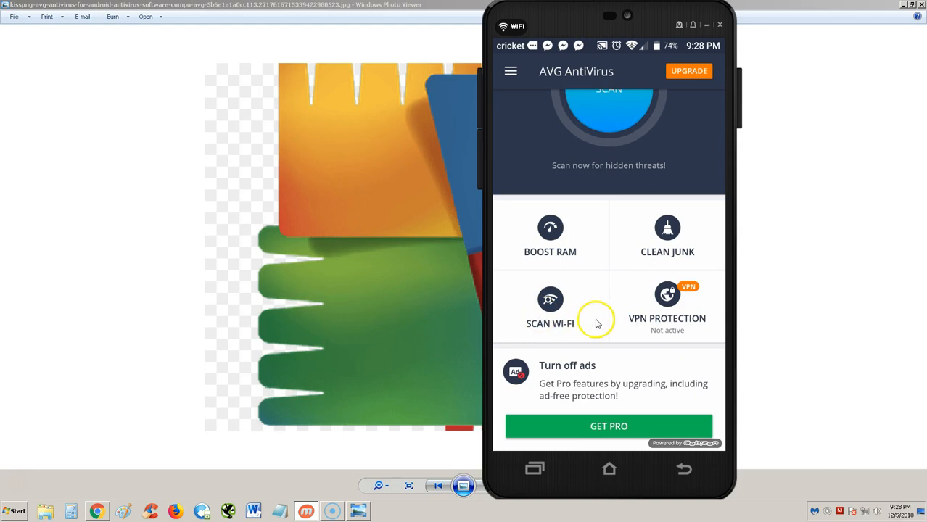
mouse_move(598, 312)
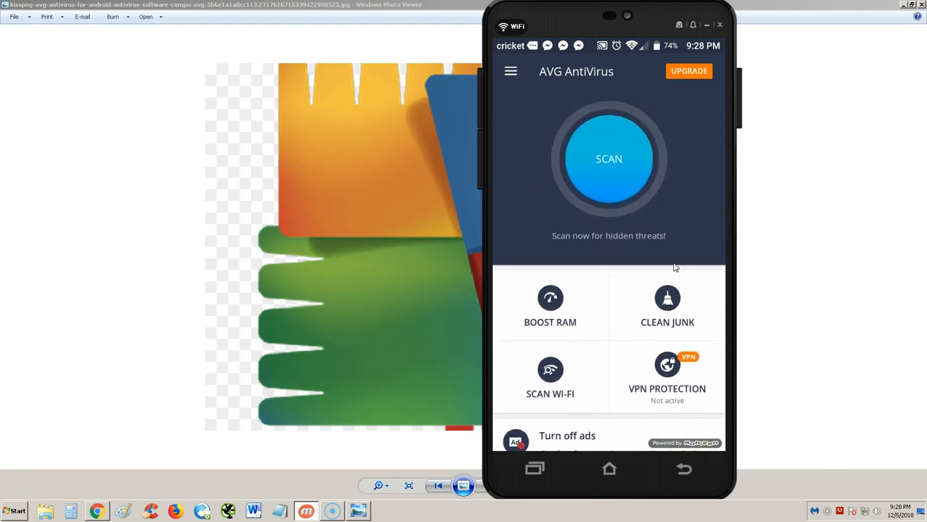
left_click(609, 158)
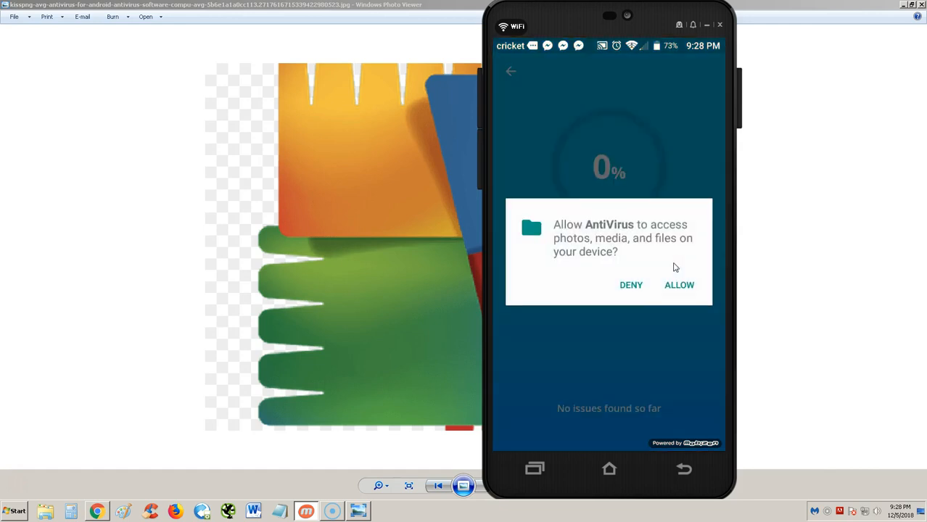
Step: Allow AVG access to photos, media and files so the scan can finish
left_click(679, 284)
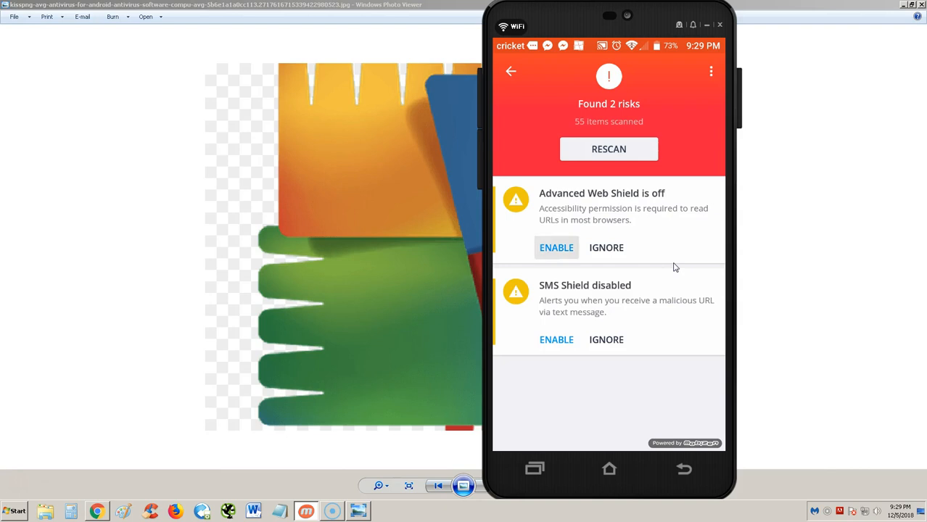
Step: Follow the Advanced Web Shield fix into Android Accessibility and select the AntiVirus service
left_click(557, 246)
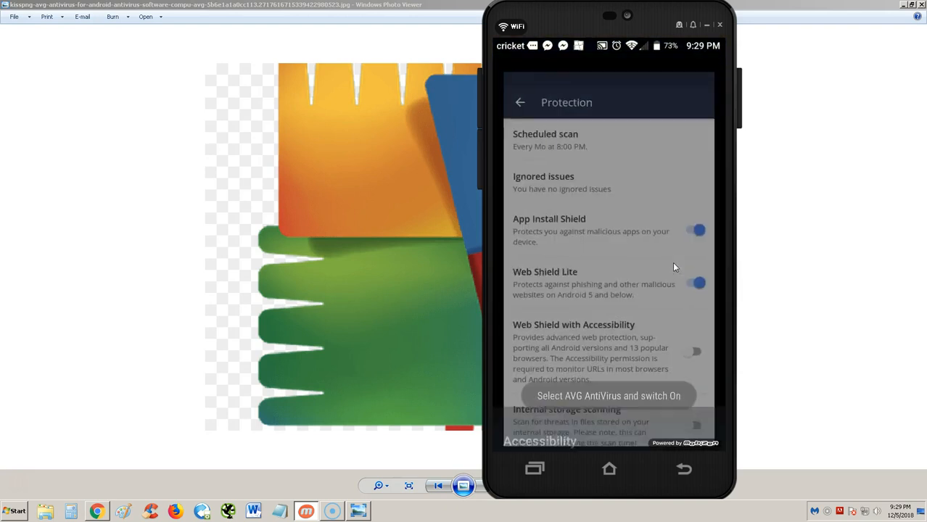
left_click(539, 441)
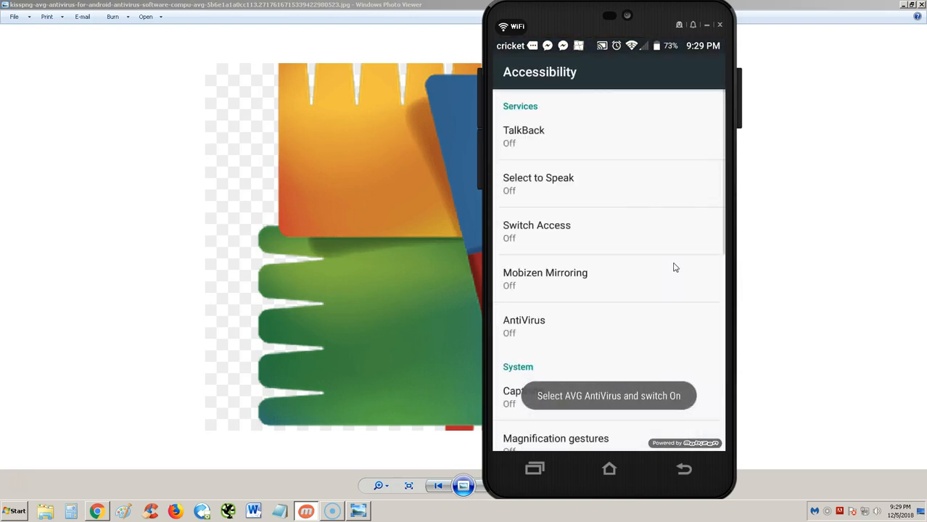
scroll("down", 3)
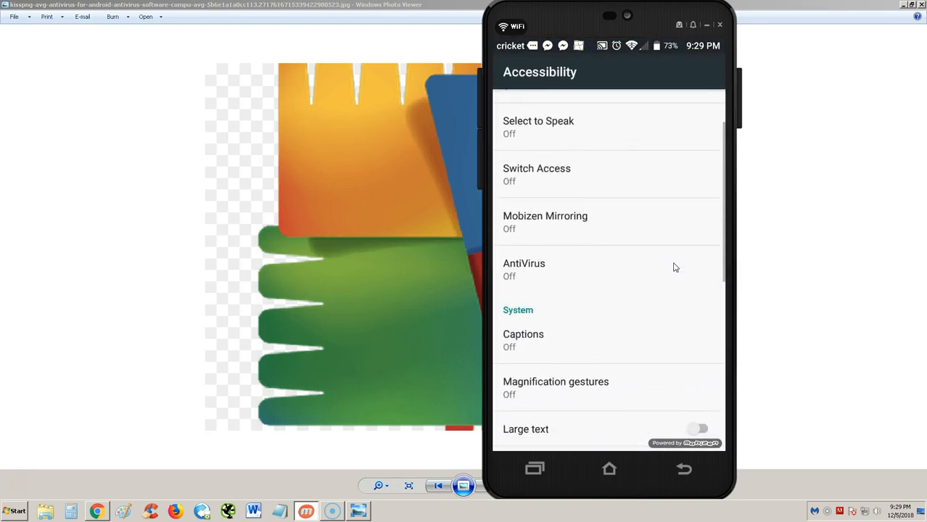
scroll("up", 3)
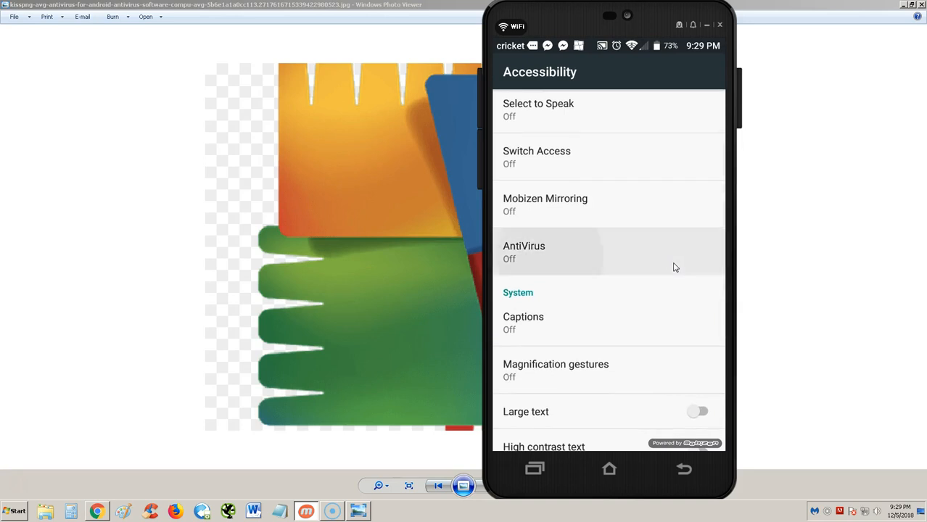
left_click(524, 252)
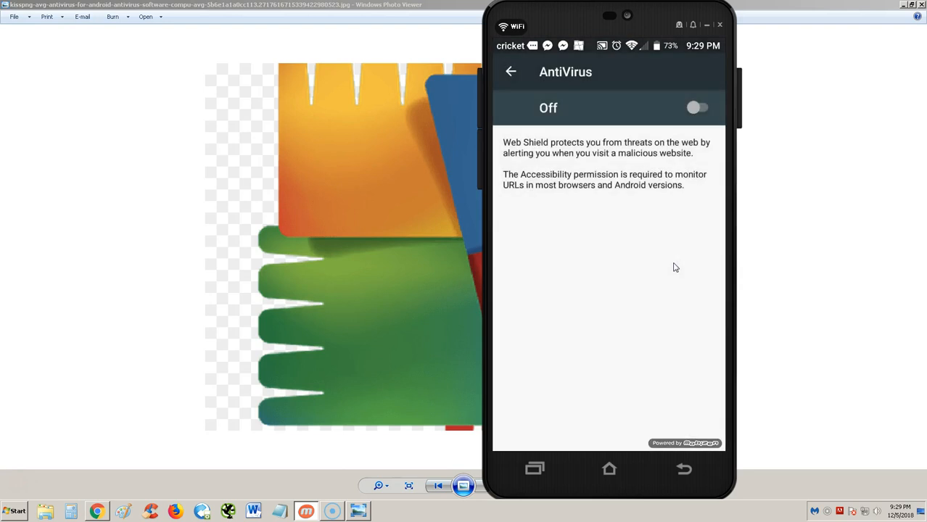
Step: Switch the AntiVirus accessibility service on, confirm with PIN, and return to AVG Protection settings
left_click(696, 107)
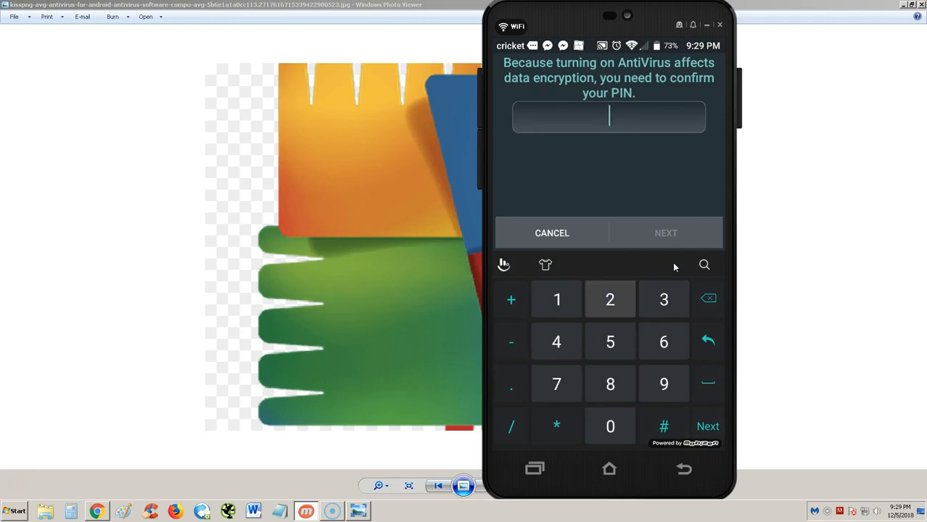
left_click(665, 299)
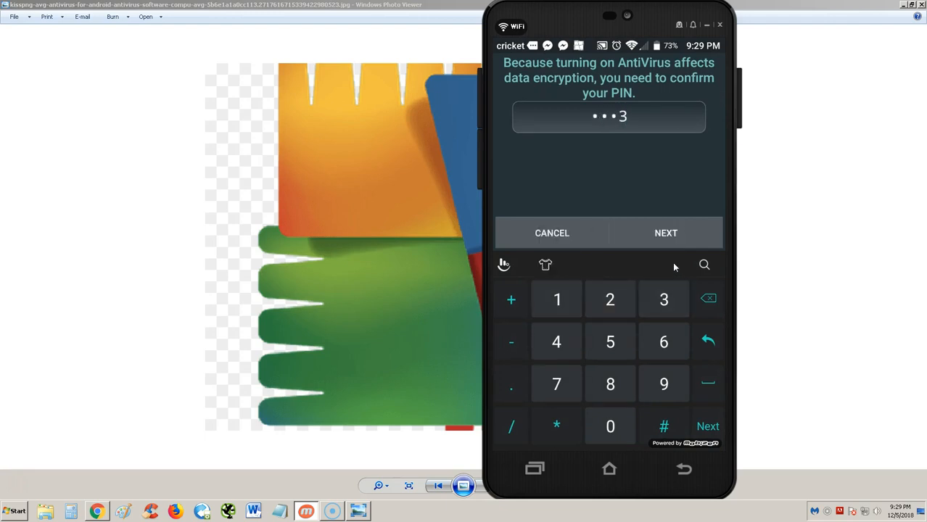
left_click(664, 232)
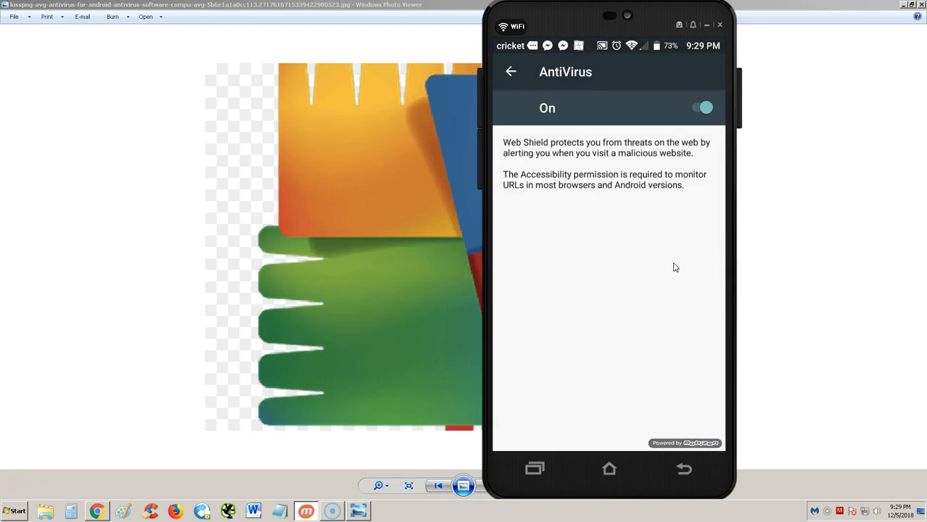
left_click(511, 71)
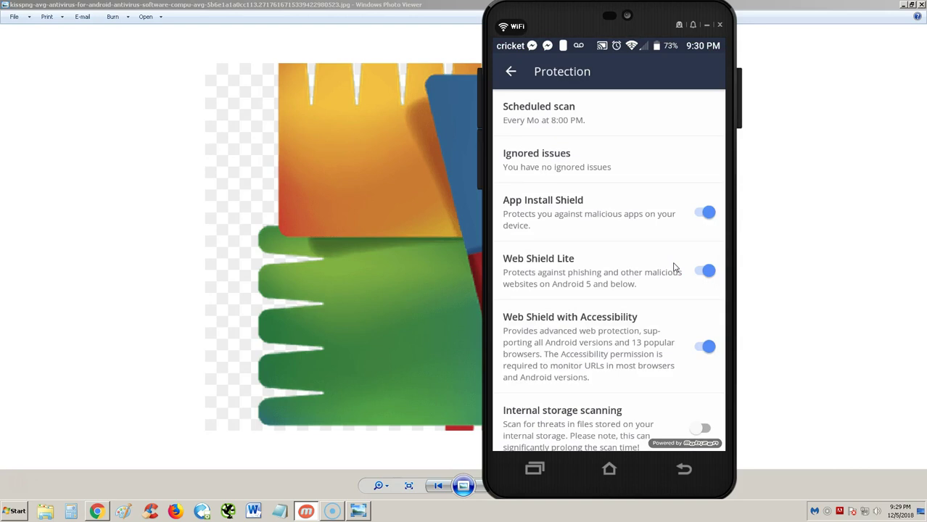
Step: Enable the disabled SMS Shield from the scan results and return to the main screen
scroll("down", 3)
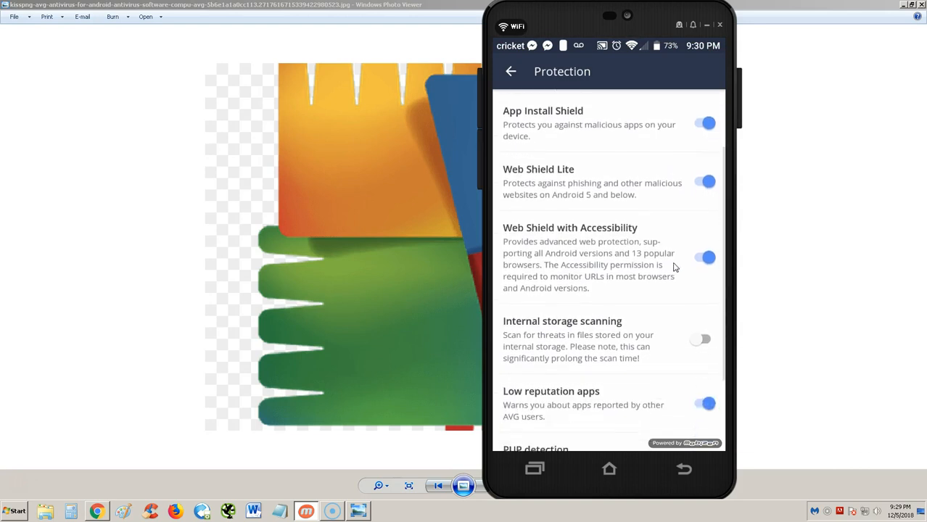
scroll("down", 3)
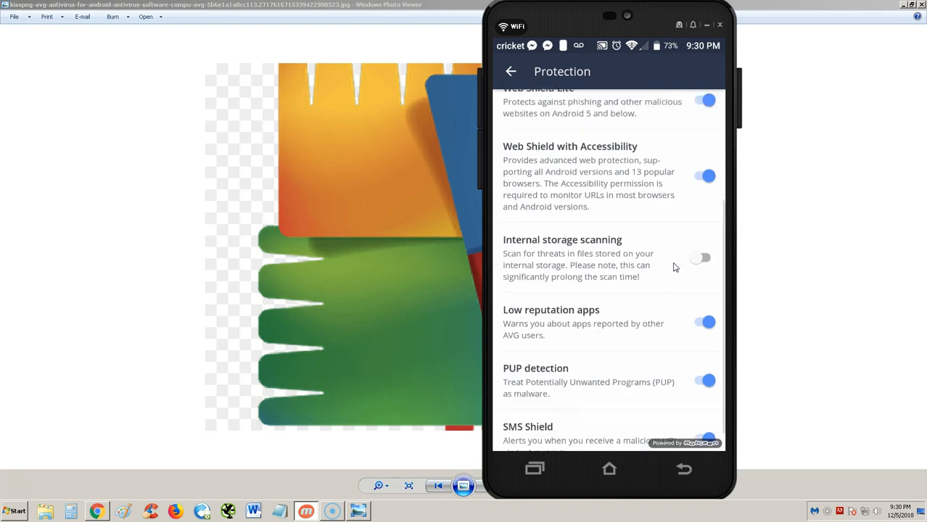
left_click(510, 71)
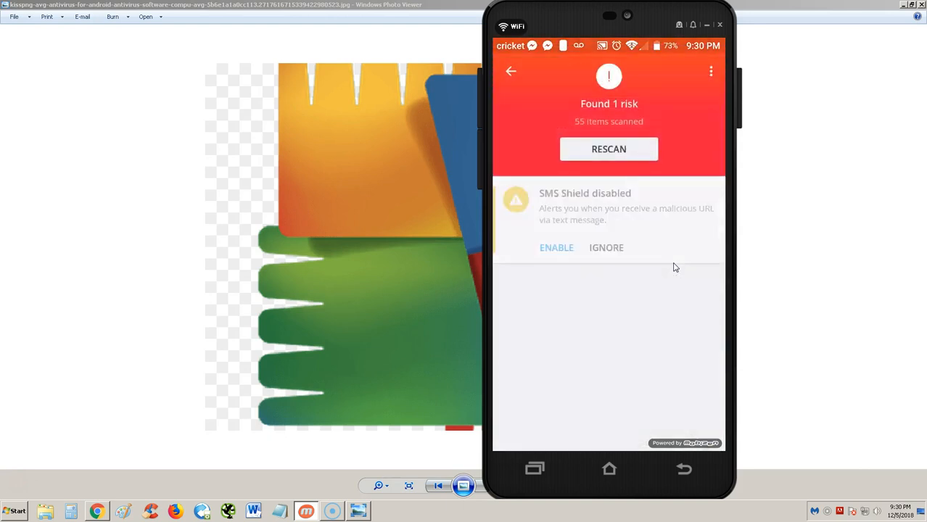
left_click(606, 247)
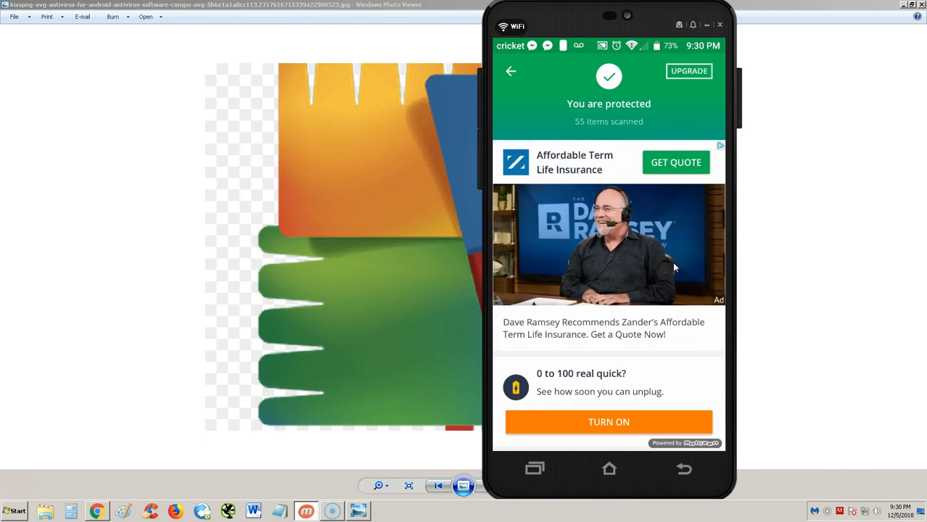
left_click(511, 71)
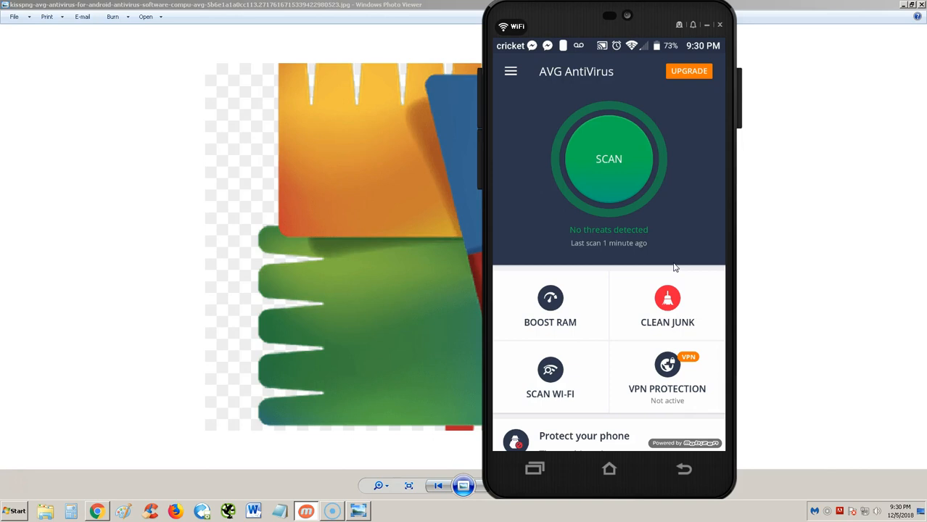
Step: Boost RAM, closing 9 background apps, then leave the results
left_click(549, 305)
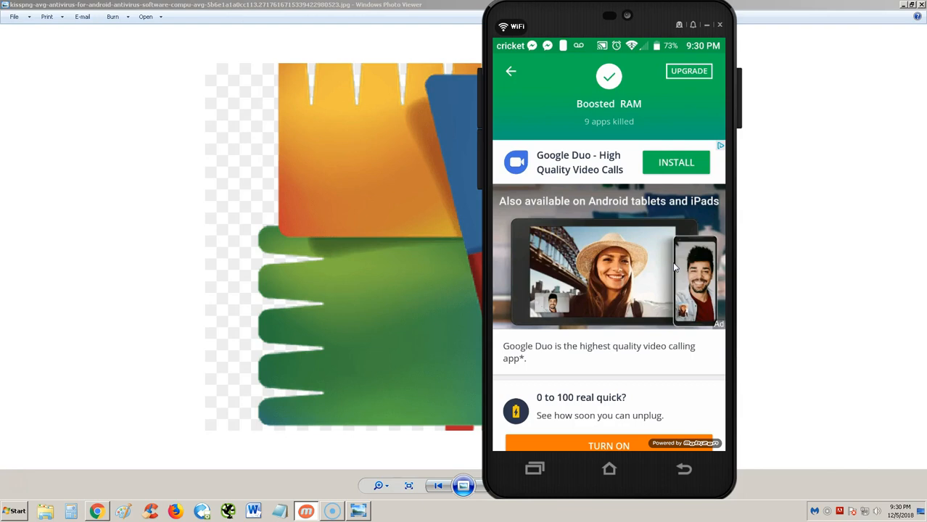
left_click(510, 71)
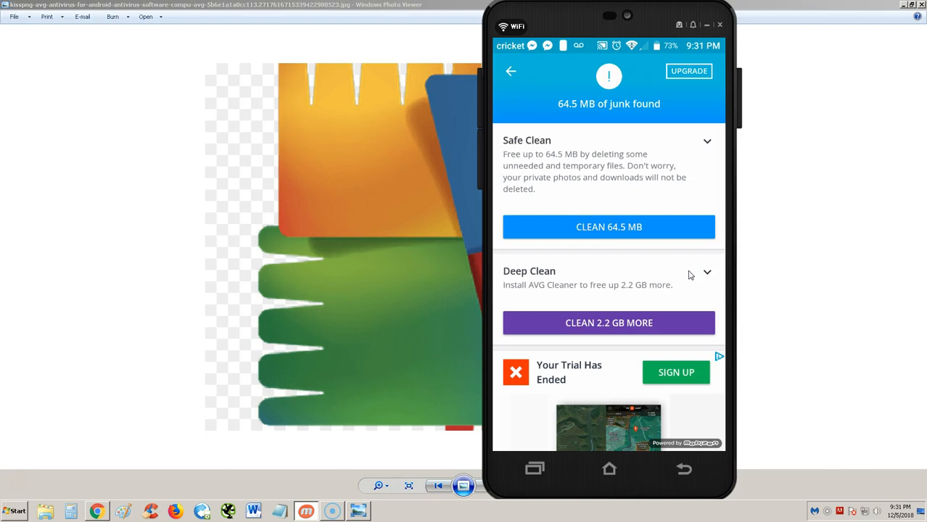
Step: Clean the 64.5 MB of junk files and return to the main screen
left_click(609, 227)
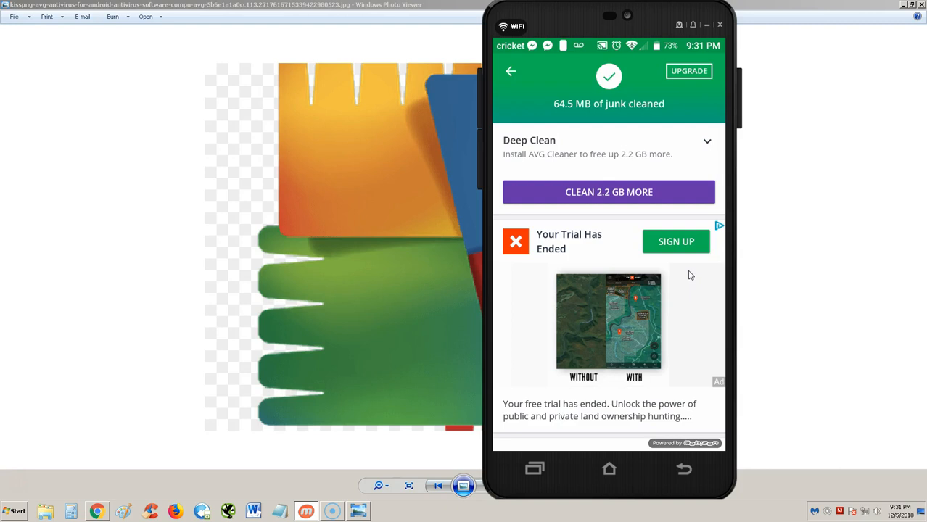
mouse_move(699, 159)
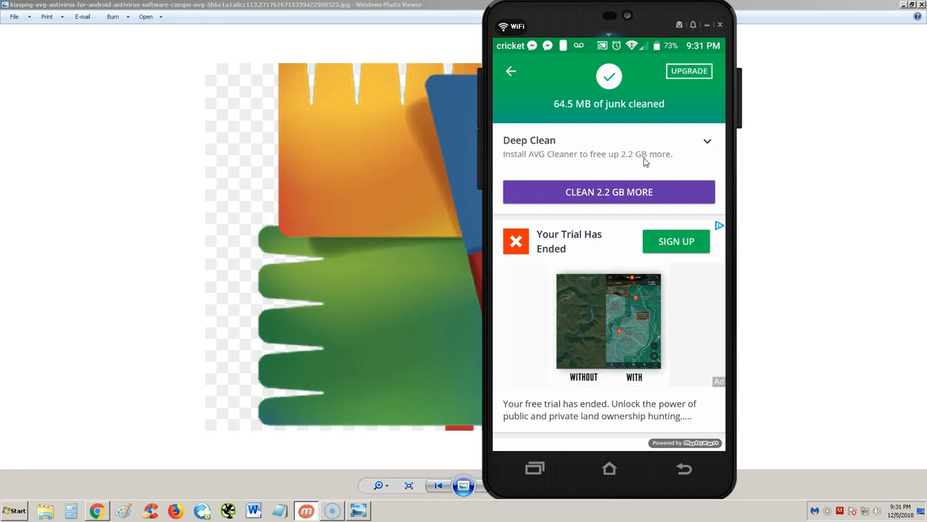
left_click(511, 71)
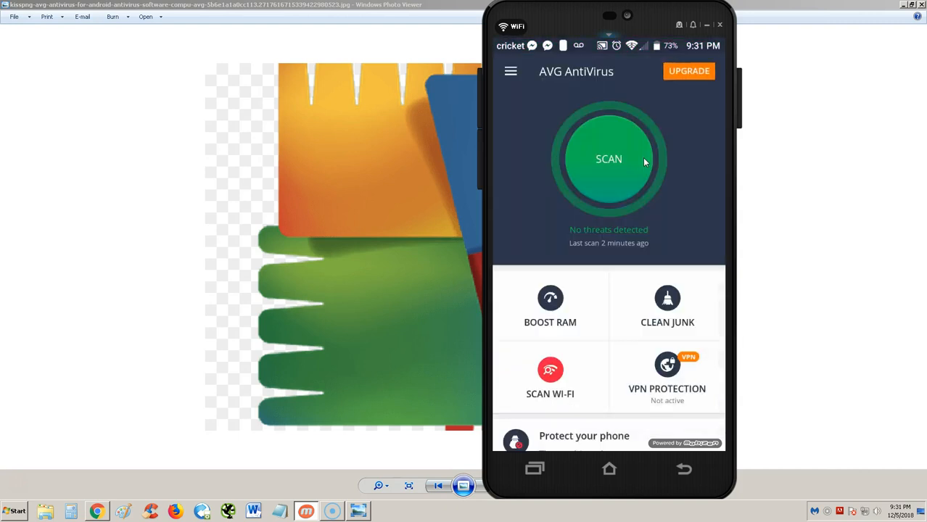
Step: Scan the connected Wi-Fi network, confirming no issues found
left_click(610, 158)
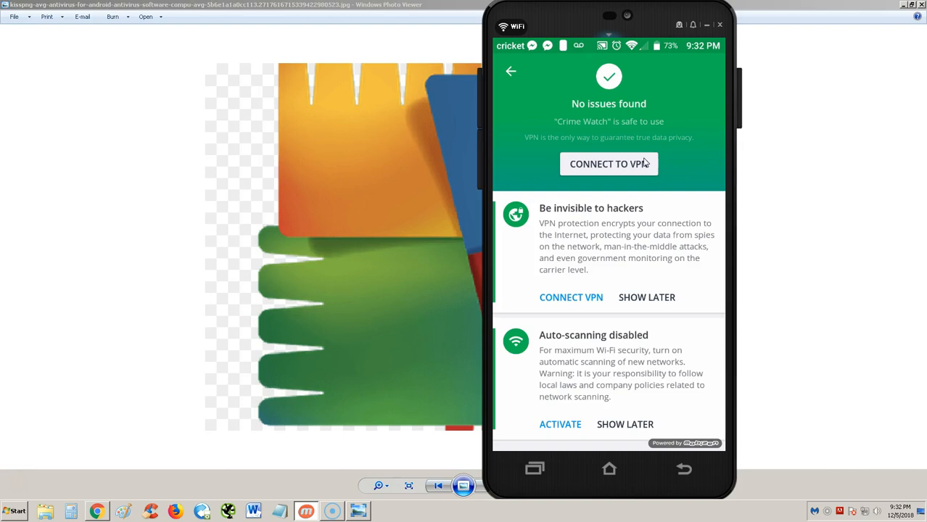
scroll("up", 3)
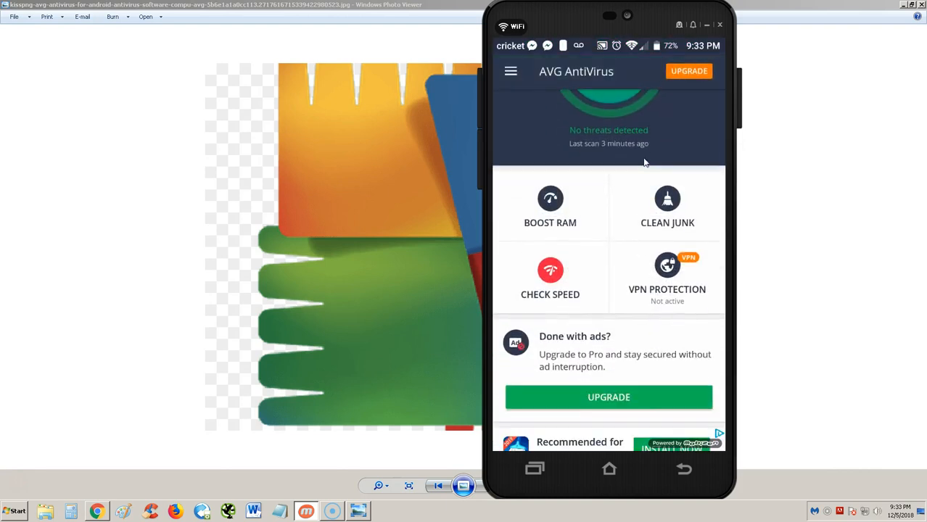
Step: Browse the Best Offers page of Pro and Ultimate plans until the 10% Pro offer appears
scroll("up", 3)
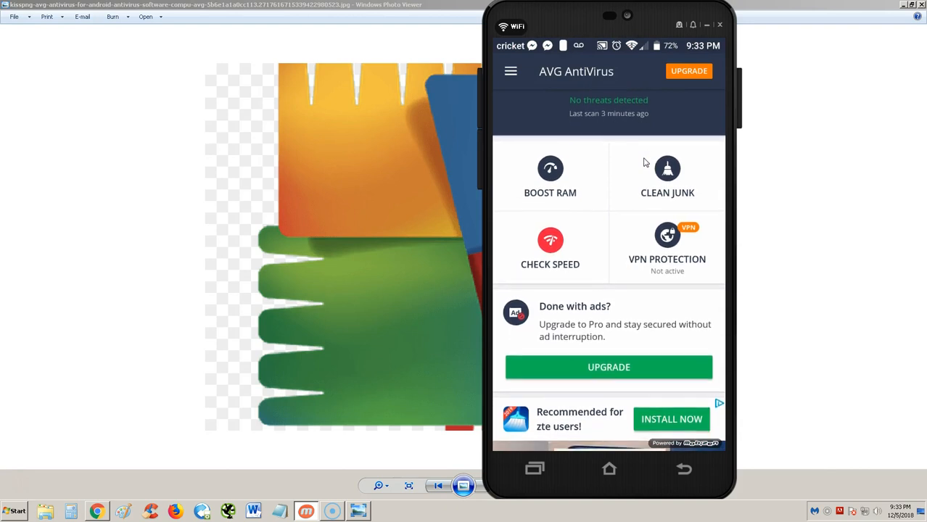
scroll("up", 3)
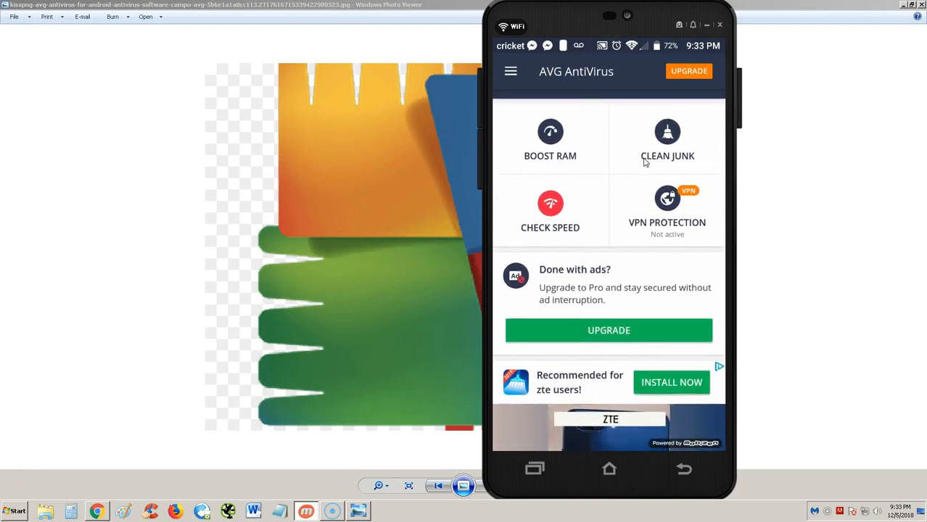
scroll("up", 3)
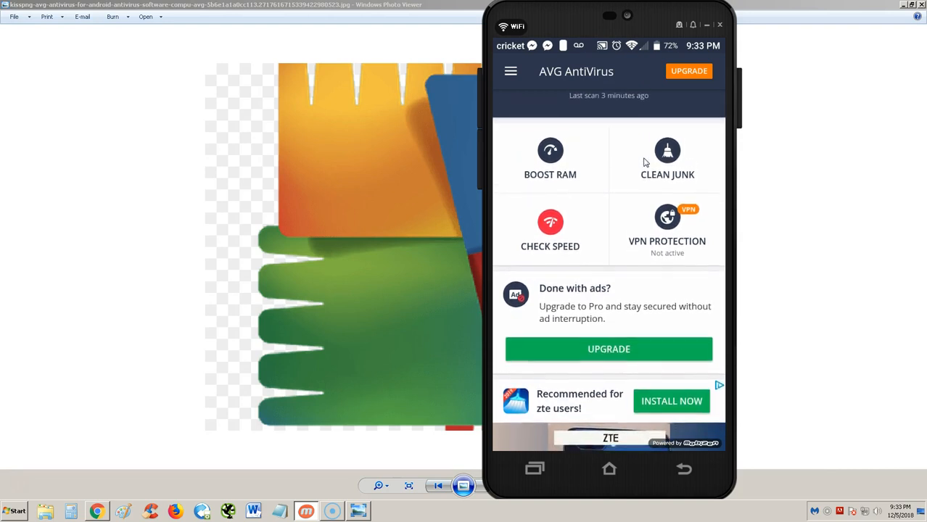
scroll("down", 3)
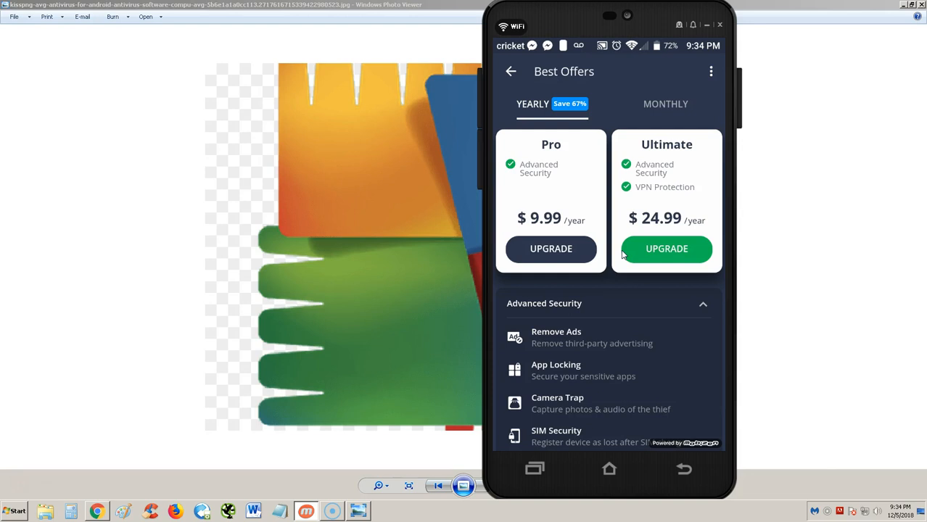
scroll("down", 3)
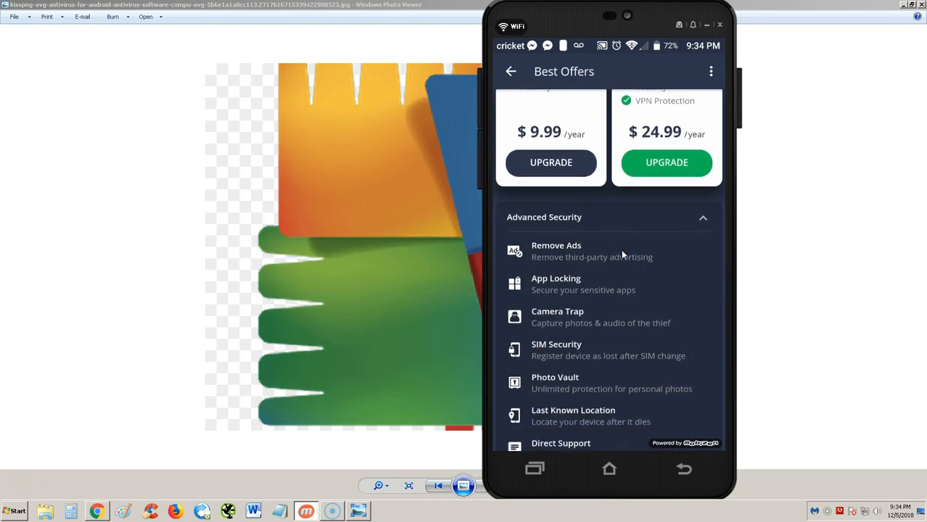
scroll("up", 3)
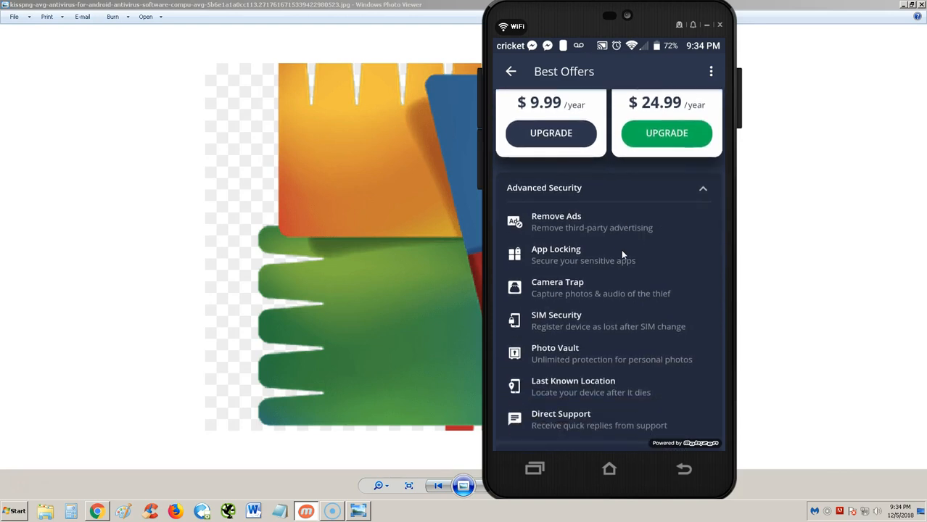
scroll("down", 3)
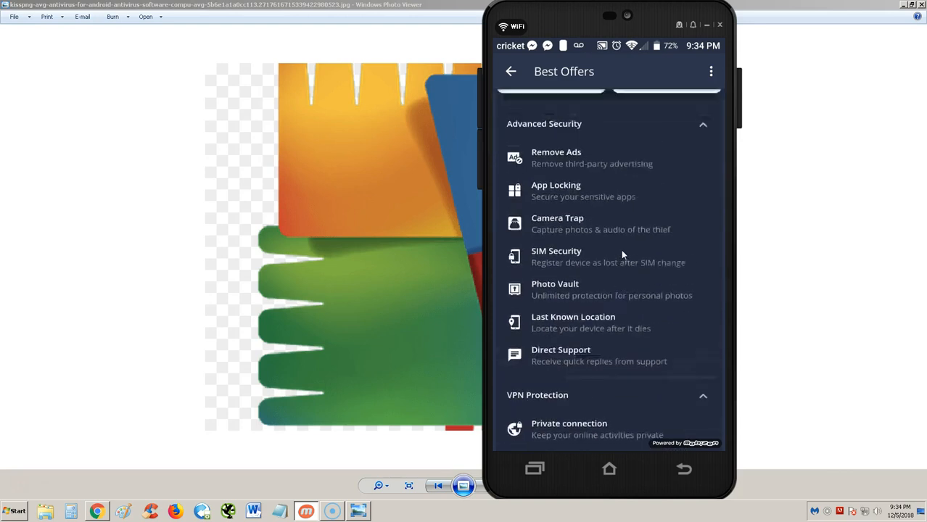
scroll("up", 3)
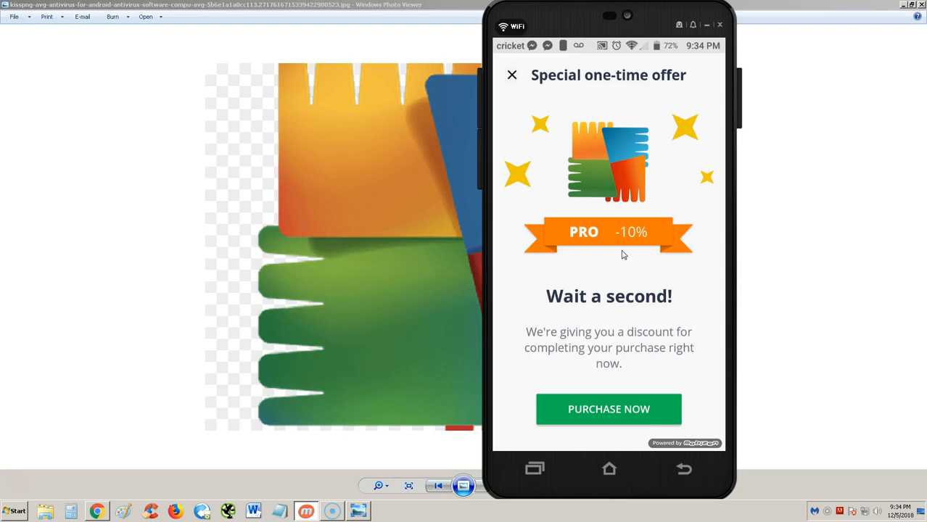
Step: Dismiss the one-time offer and scroll the home feed down to the Lock your sensitive apps card
left_click(511, 75)
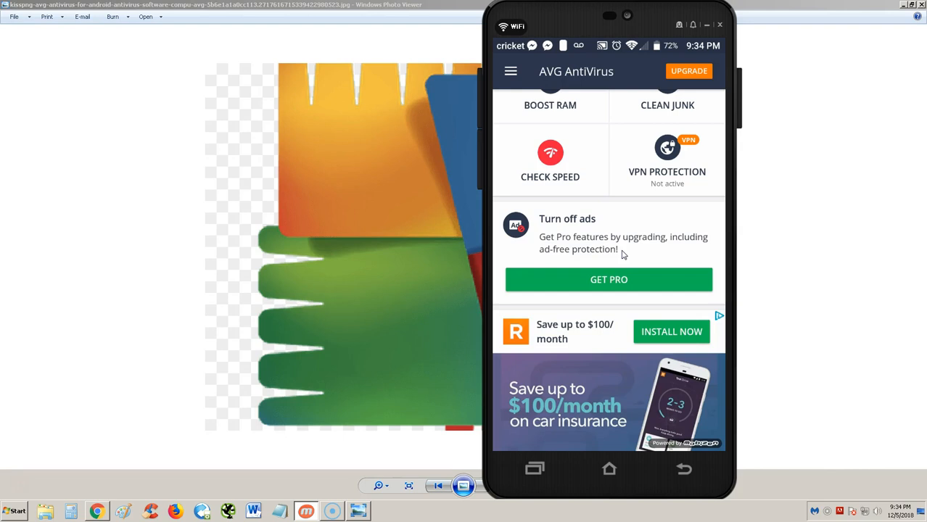
scroll("down", 3)
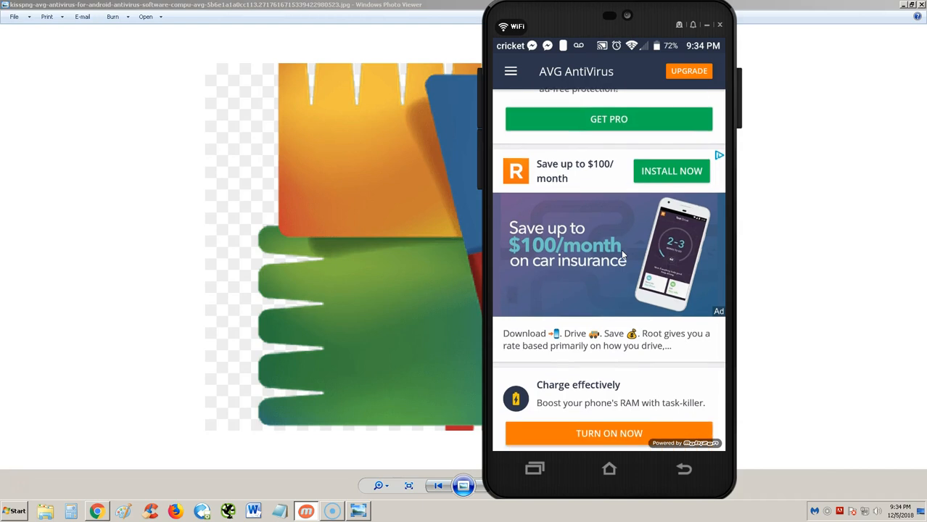
scroll("down", 3)
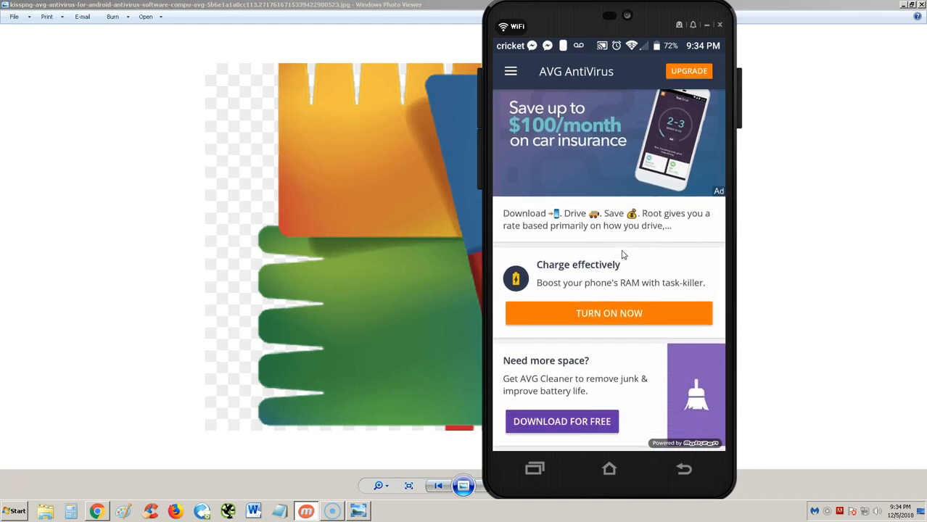
scroll("up", 3)
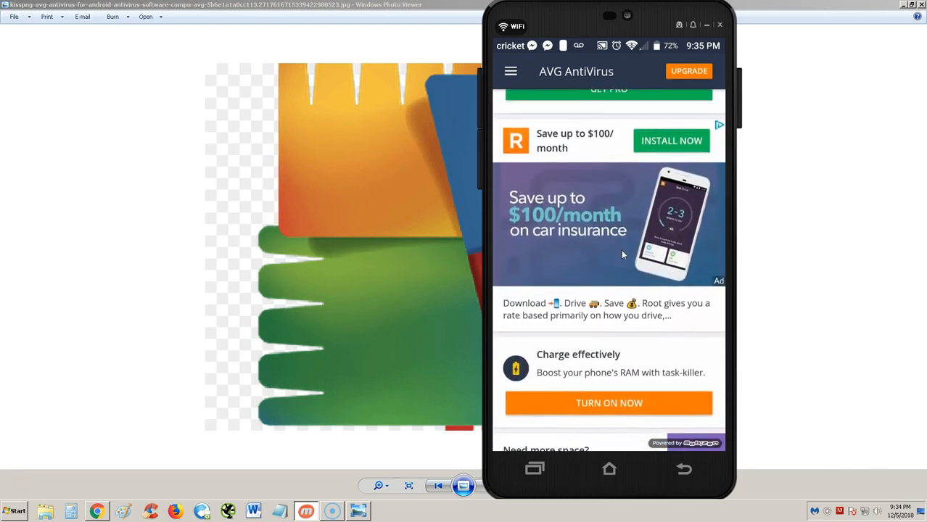
scroll("down", 3)
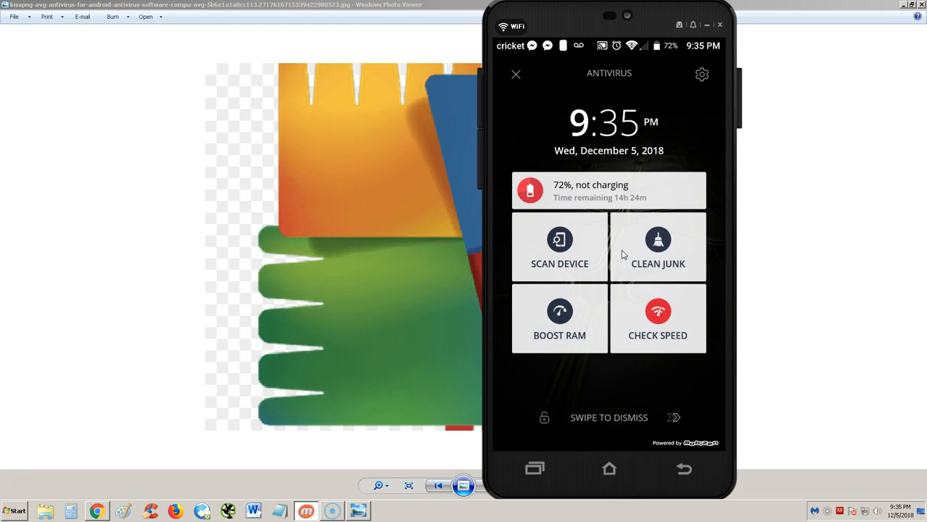
mouse_move(501, 338)
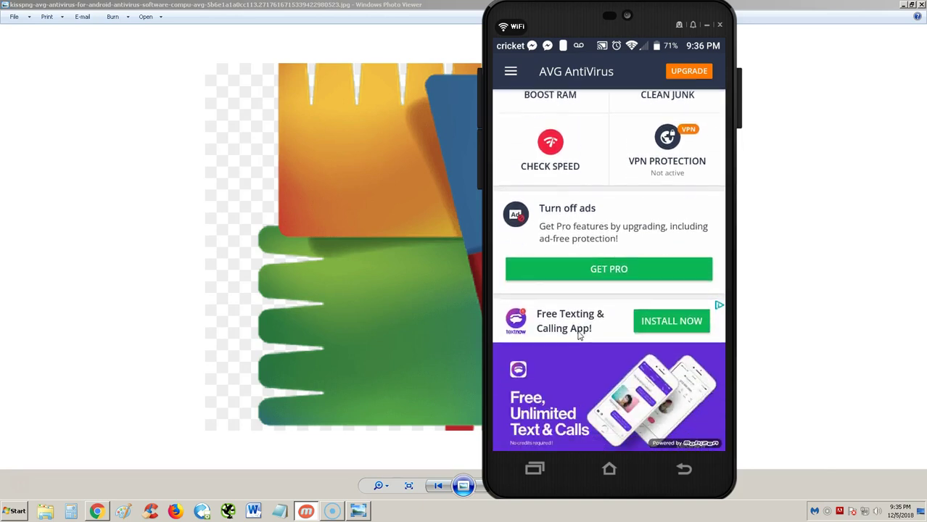
scroll("down", 3)
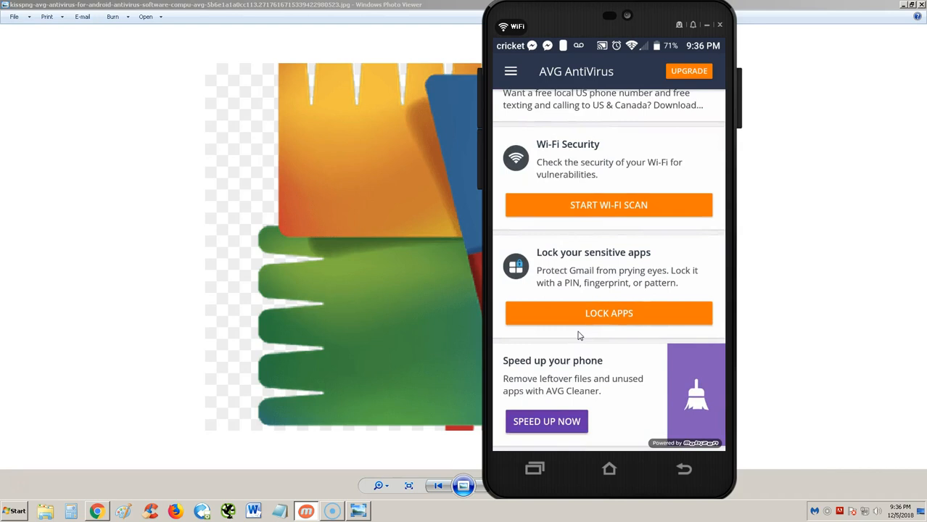
scroll("down", 3)
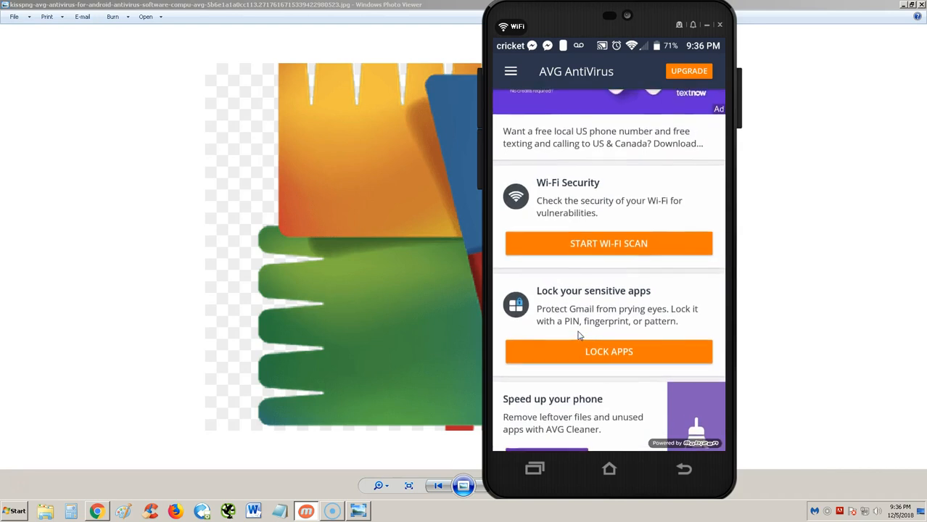
scroll("down", 3)
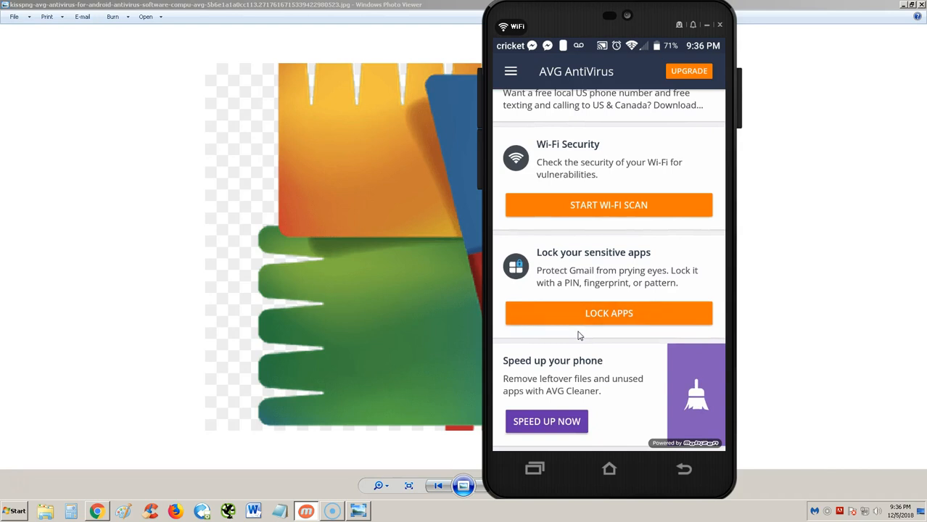
left_click(608, 314)
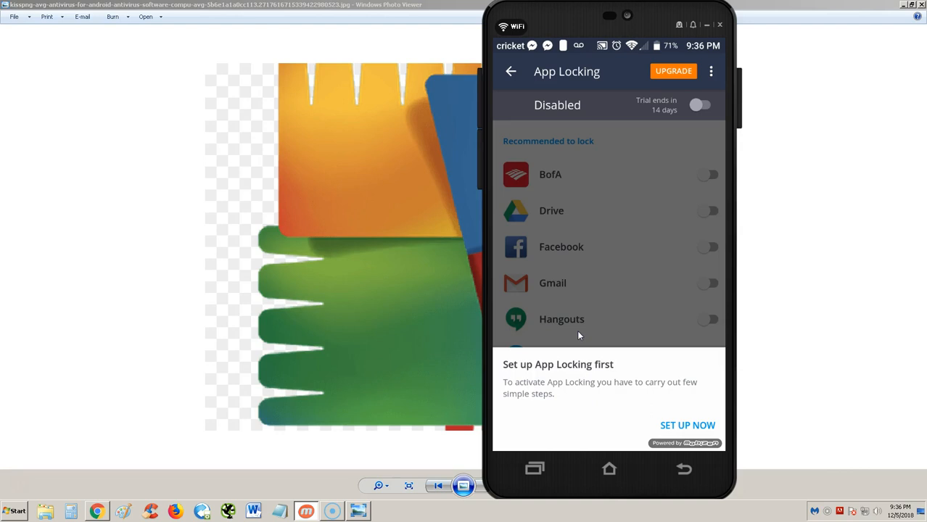
left_click(687, 425)
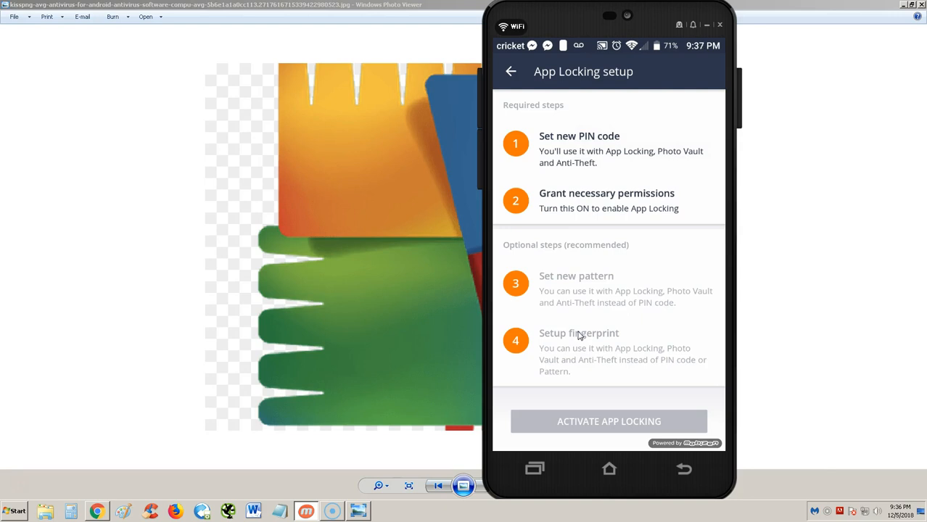
mouse_move(682, 259)
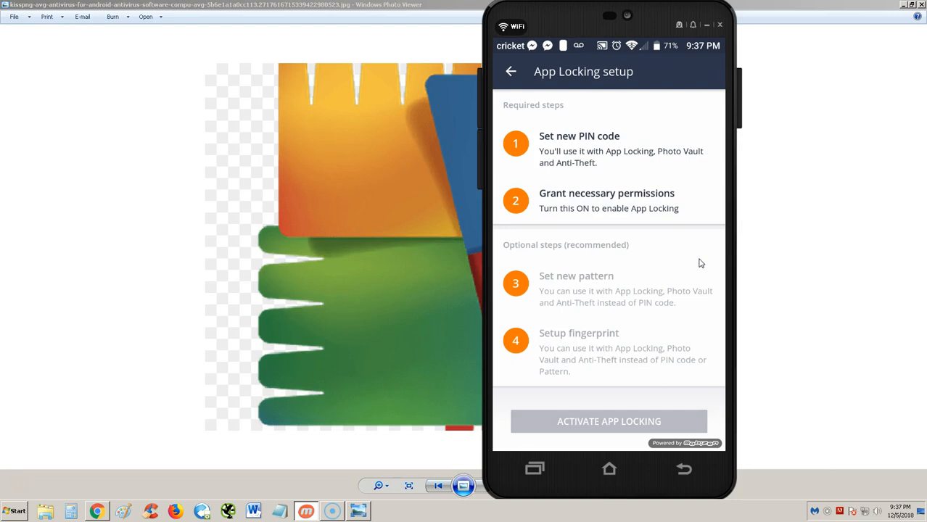
left_click(511, 71)
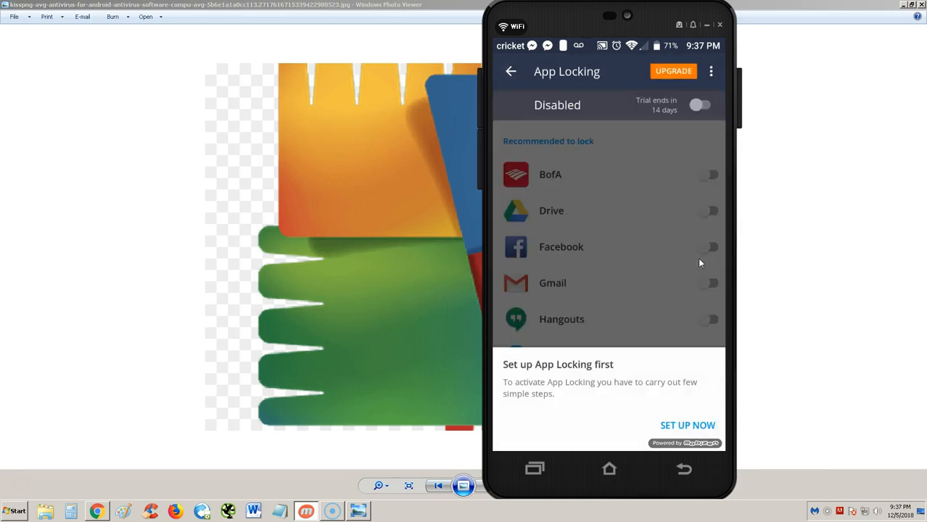
mouse_move(708, 171)
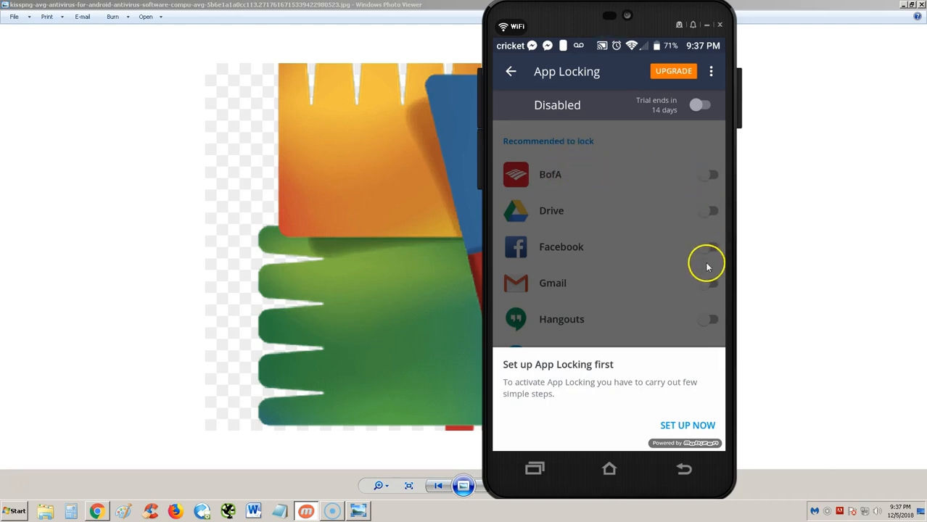
mouse_move(679, 328)
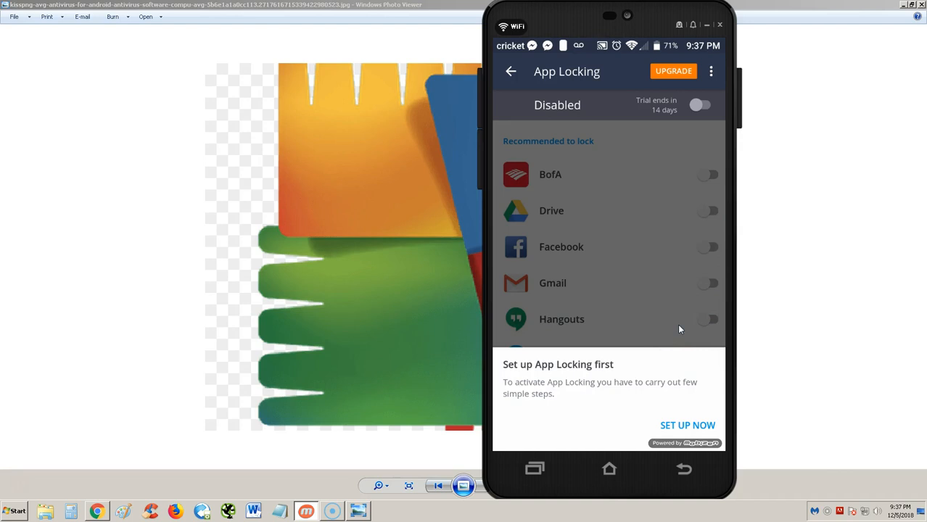
left_click(511, 71)
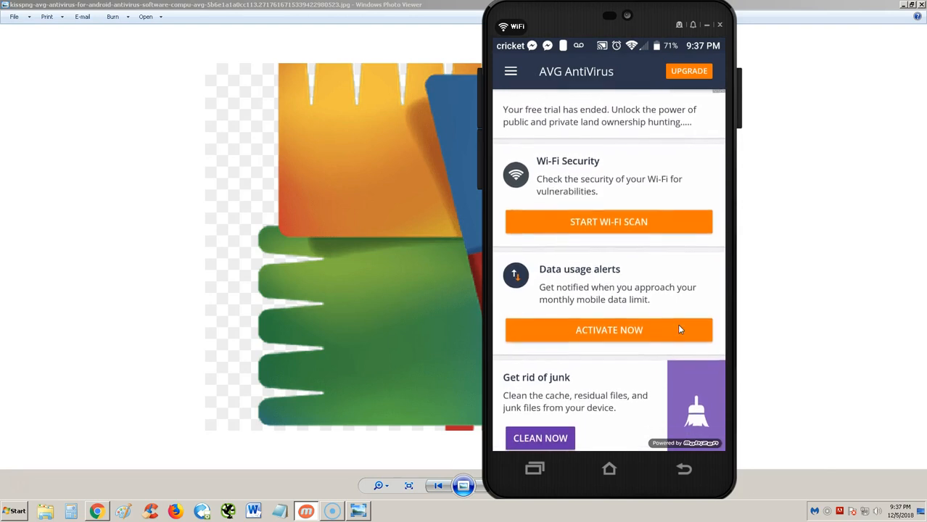
Step: Scroll the home feed toward the Play Store link for AVG AntiVirus
scroll("up", 3)
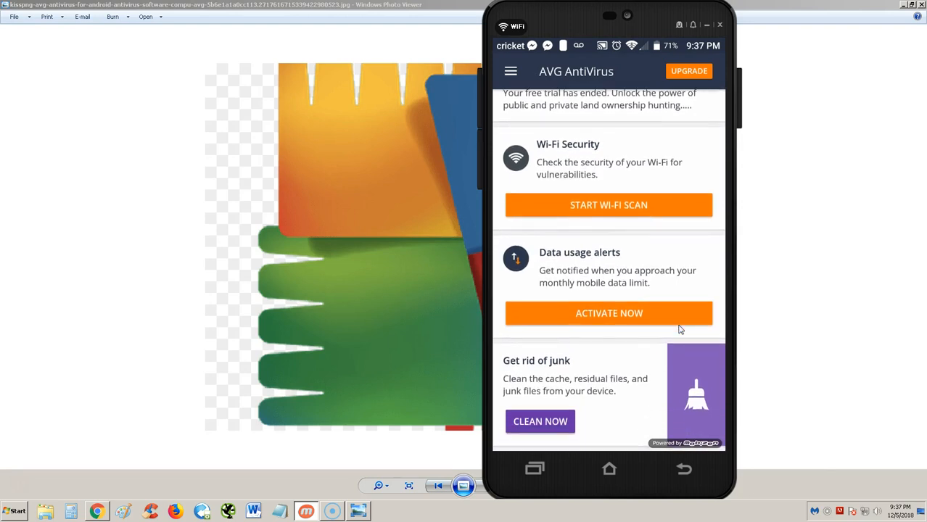
mouse_move(638, 262)
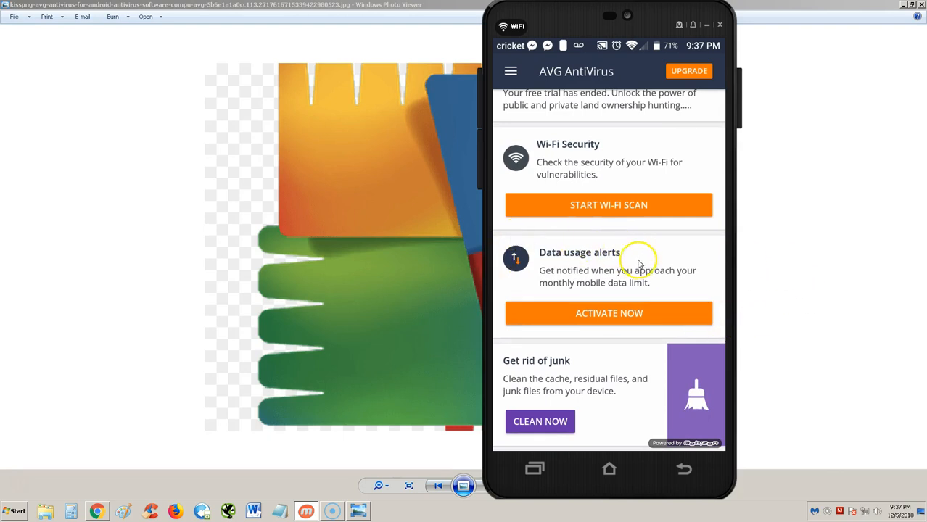
mouse_move(591, 264)
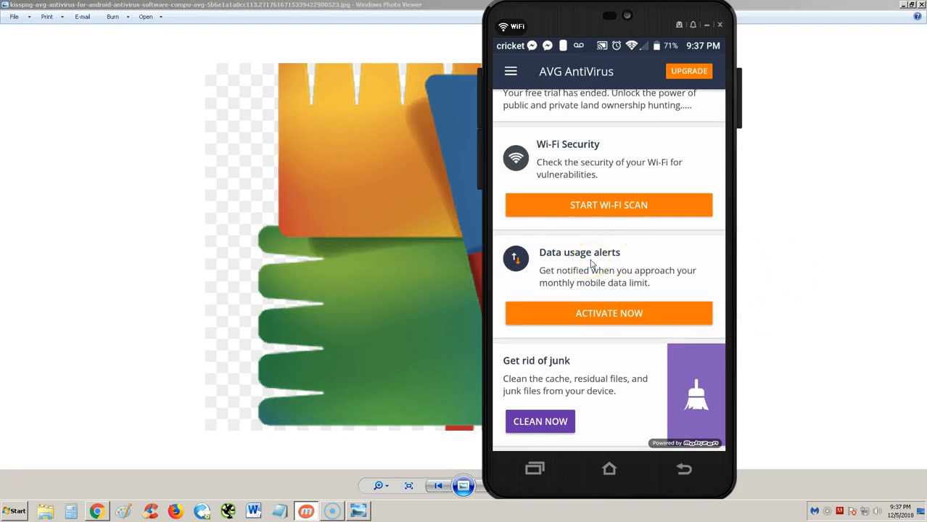
mouse_move(622, 260)
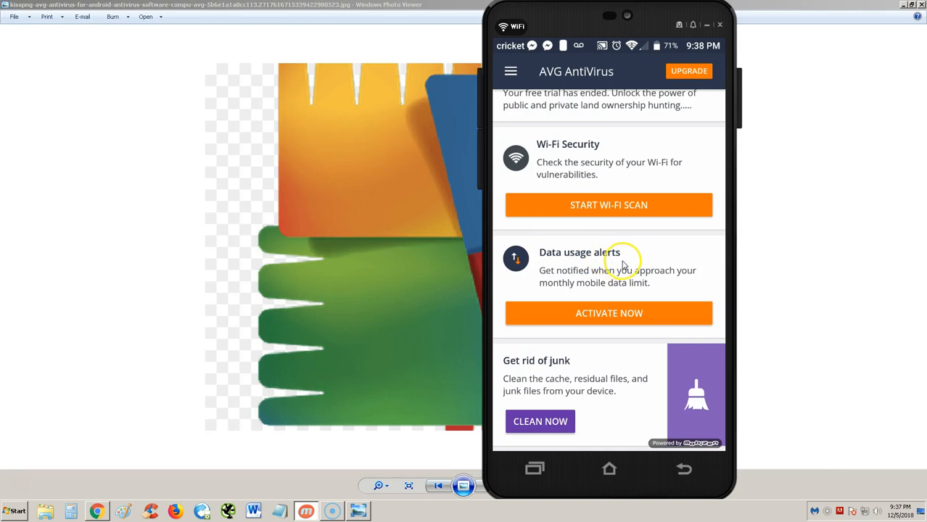
mouse_move(584, 275)
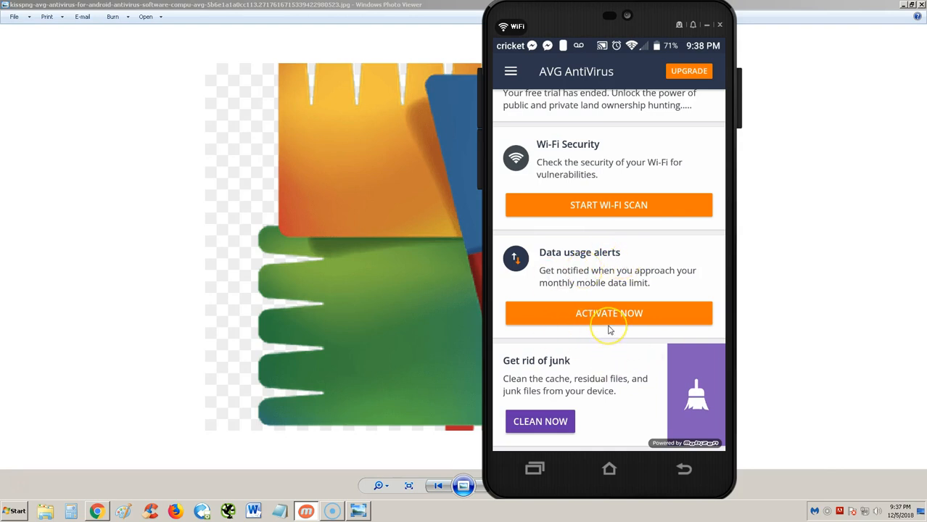
mouse_move(571, 371)
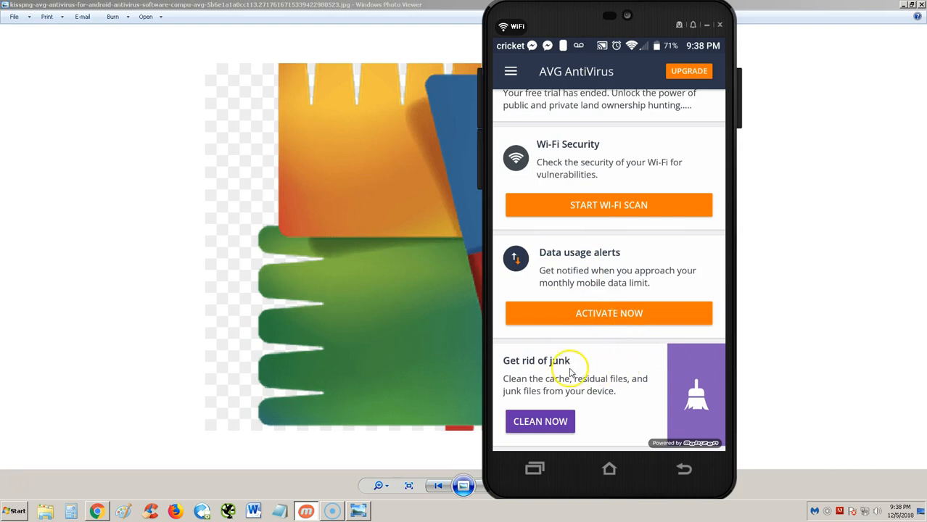
mouse_move(612, 412)
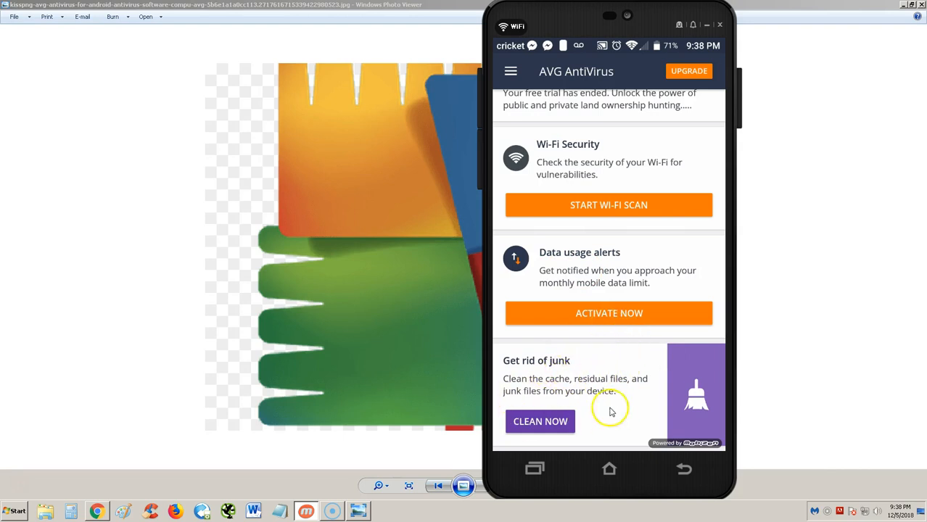
mouse_move(601, 412)
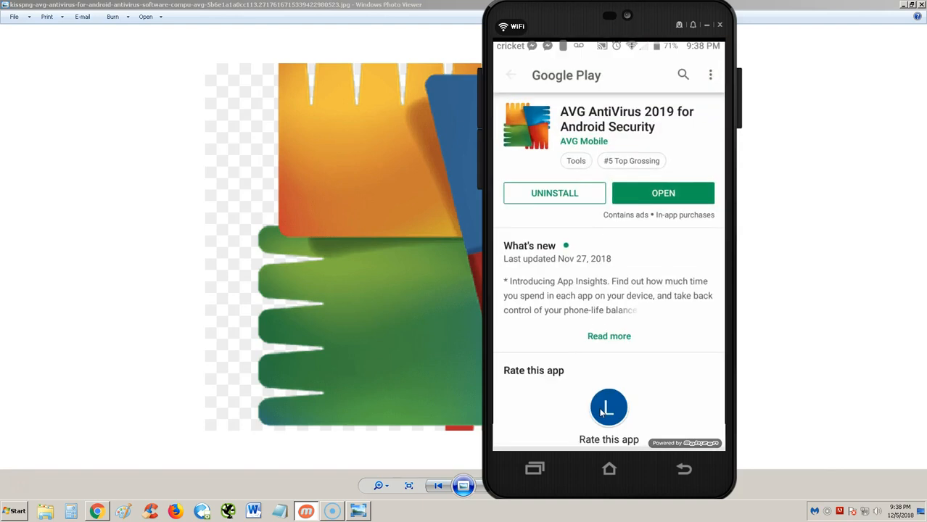
Step: Rate AVG AntiVirus 2019 four stars, 'Liked it', under Rate this app
scroll("down", 3)
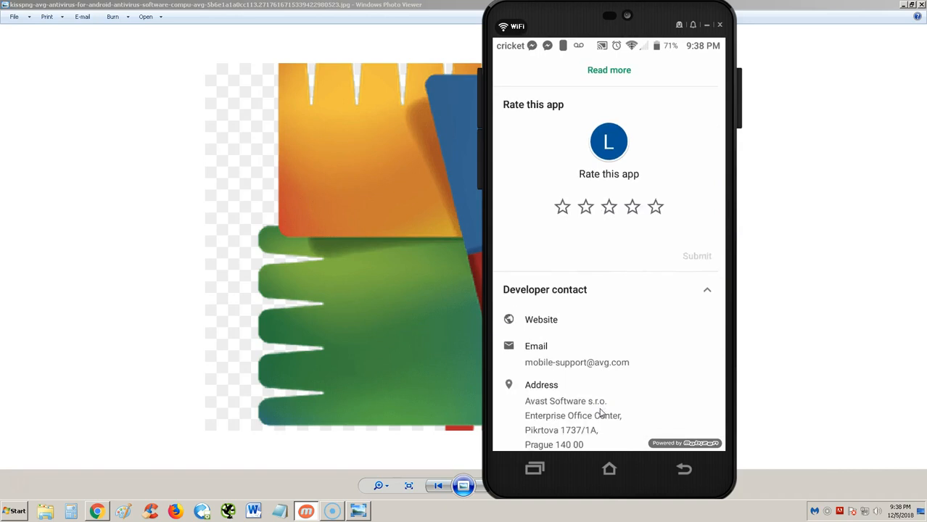
left_click(633, 206)
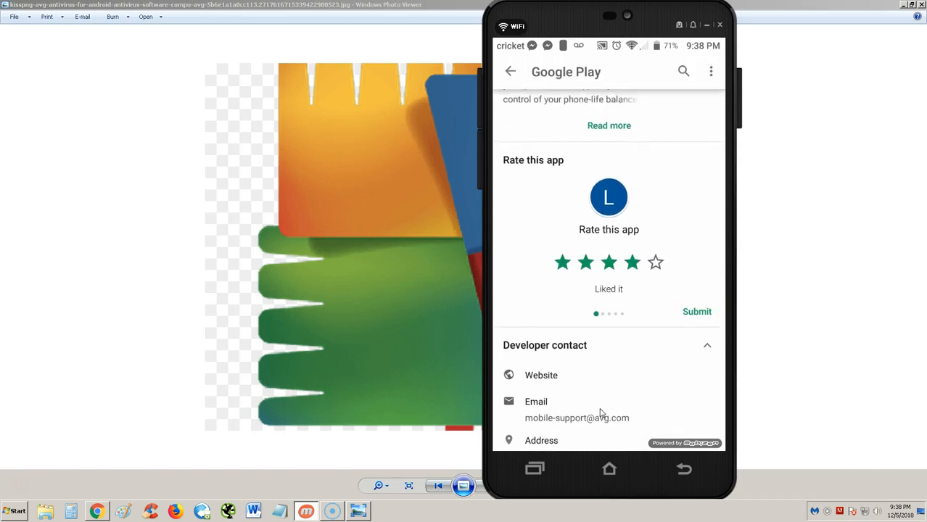